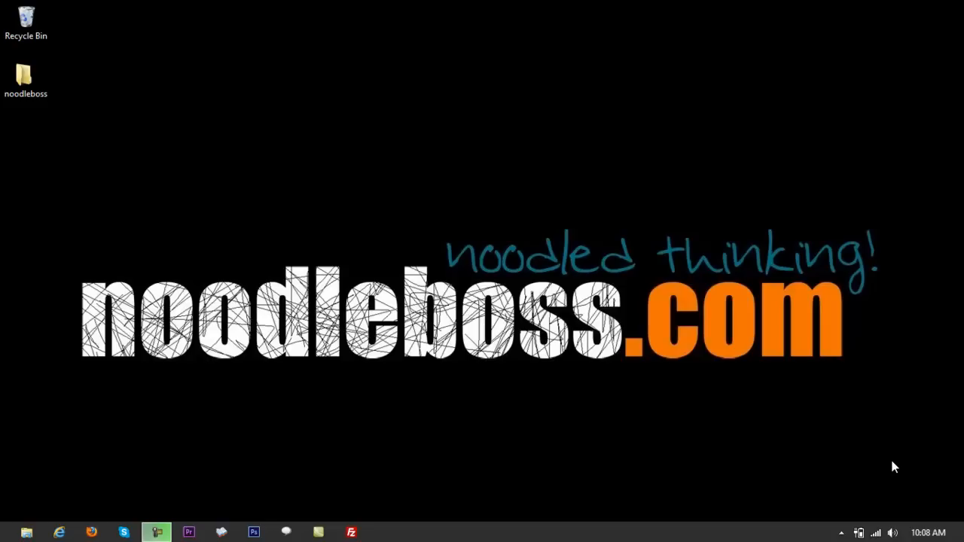
mouse_move(238, 394)
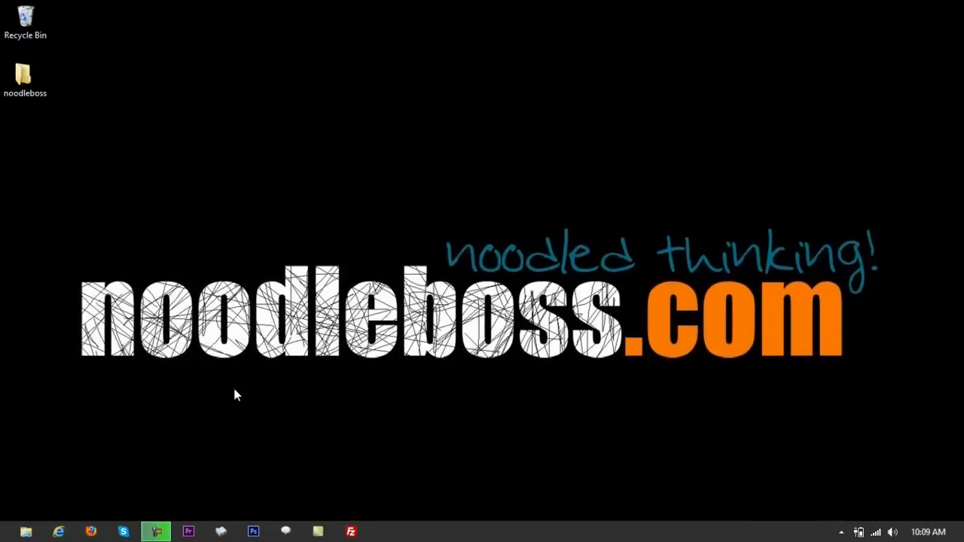
mouse_move(151, 407)
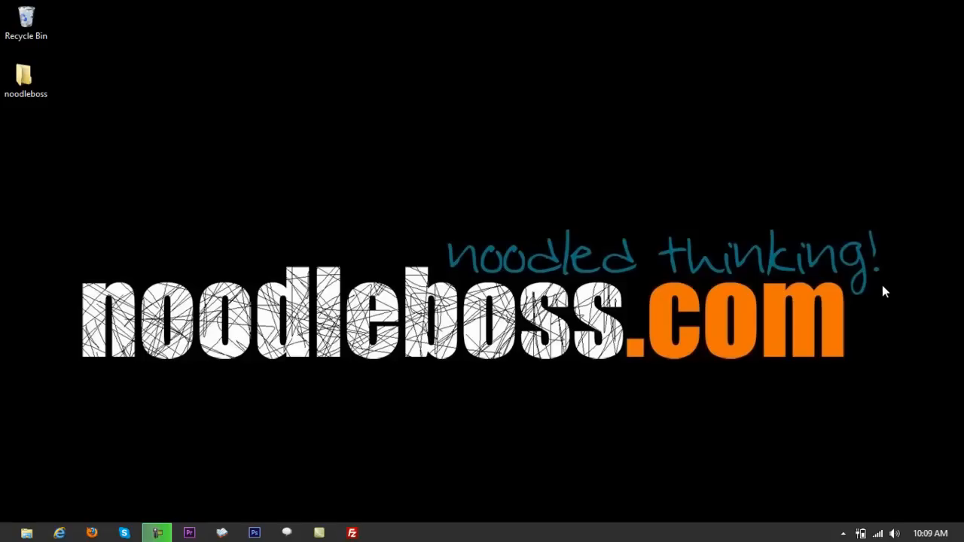
- Launch Adobe Audition CS6 from the taskbar to an empty default workspace
click(384, 533)
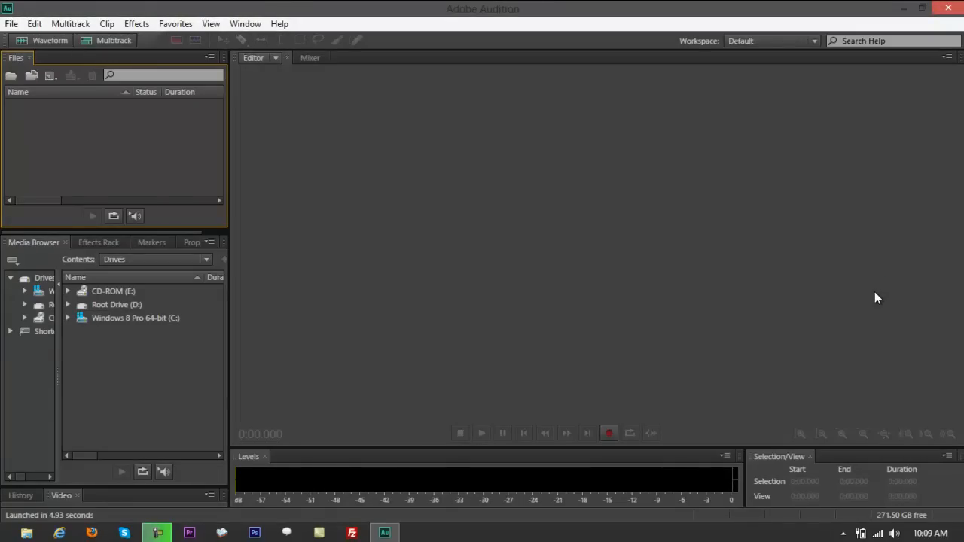
mouse_move(873, 301)
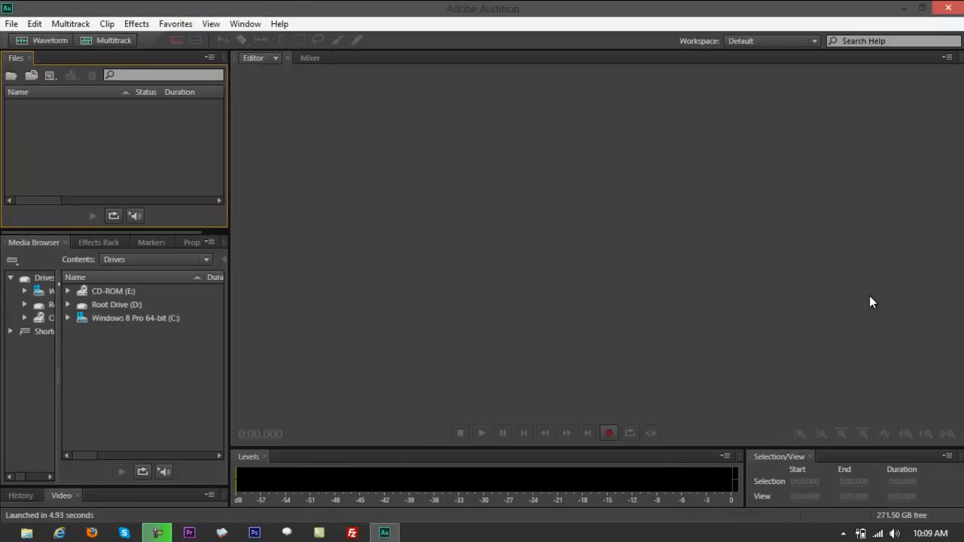
mouse_move(865, 309)
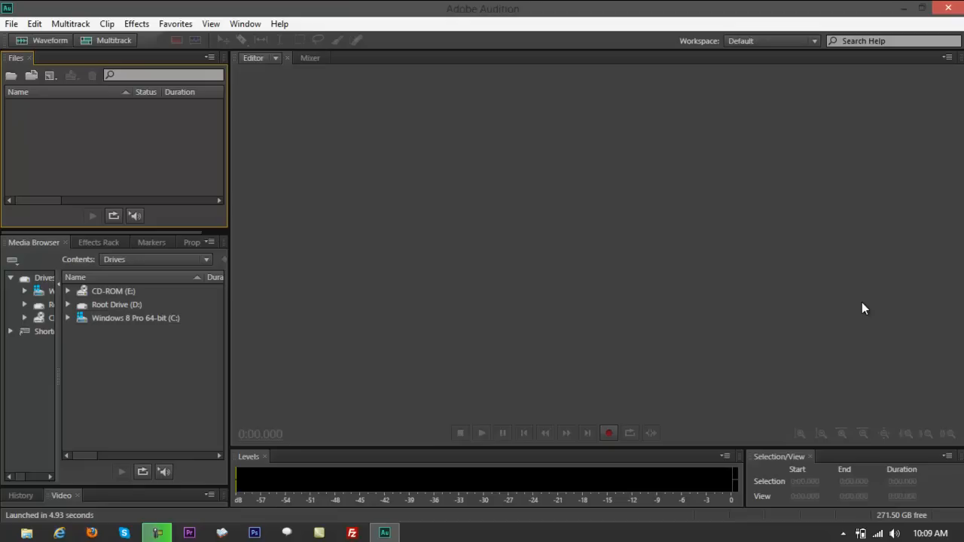
mouse_move(859, 319)
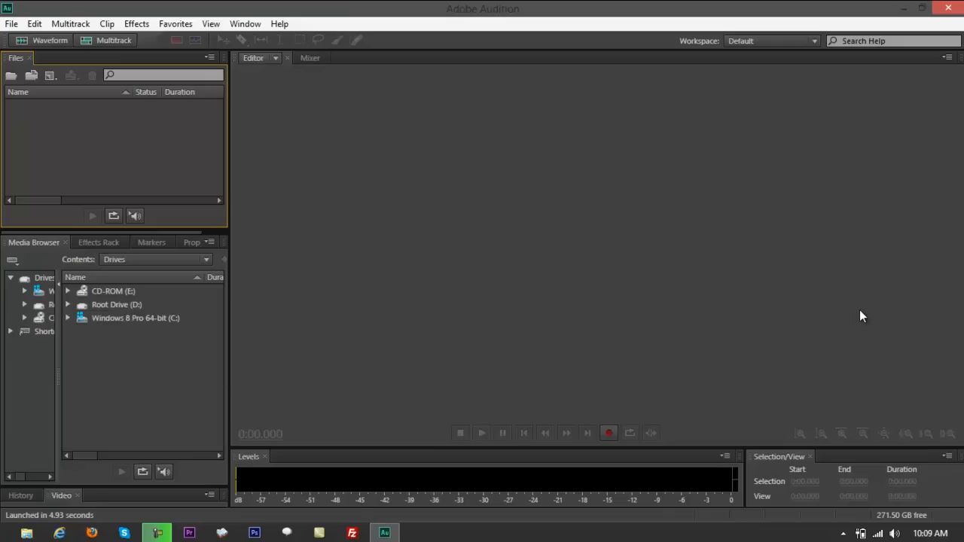
mouse_move(861, 319)
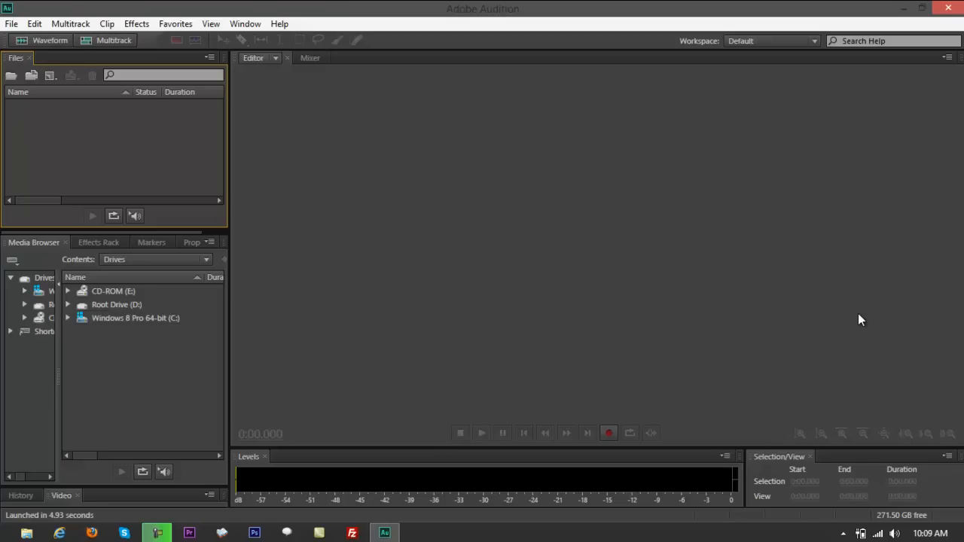
mouse_move(87, 43)
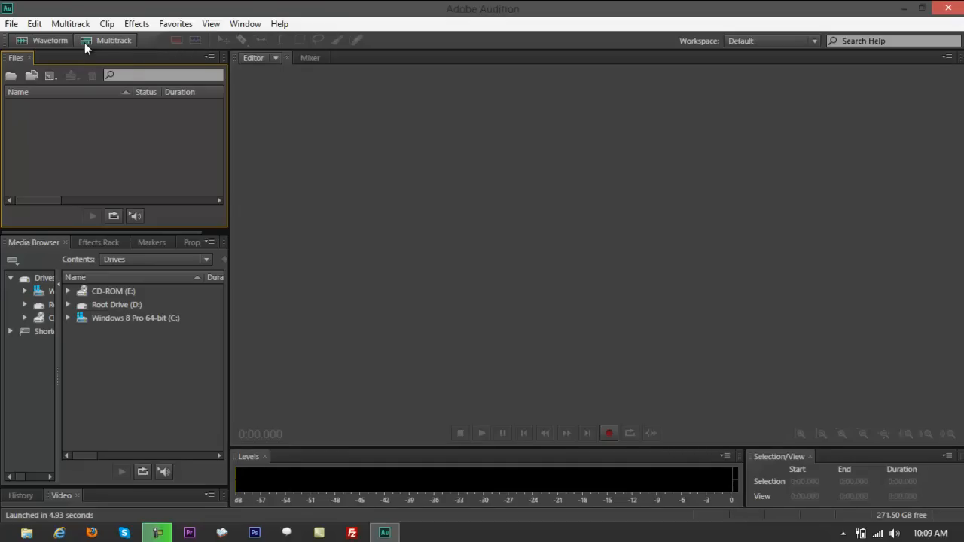
mouse_move(539, 249)
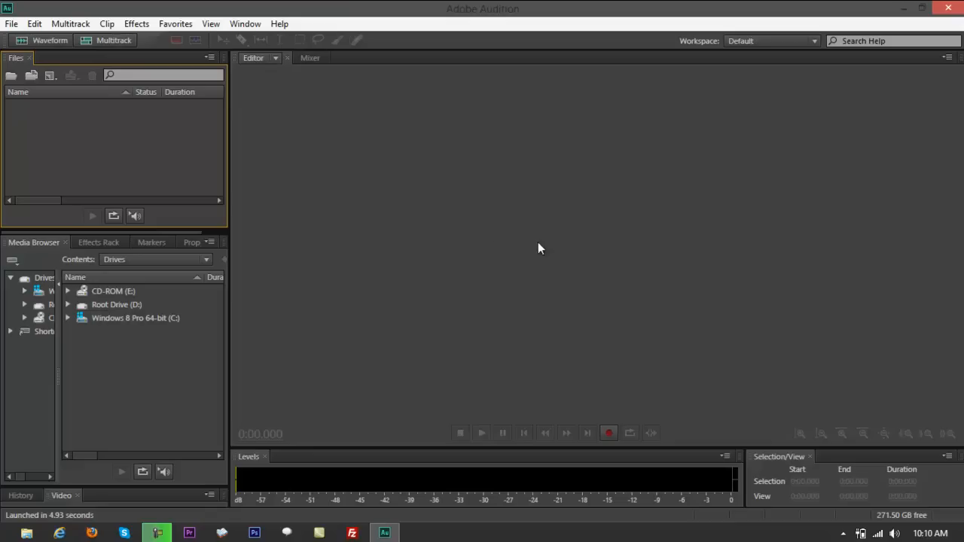
mouse_move(555, 254)
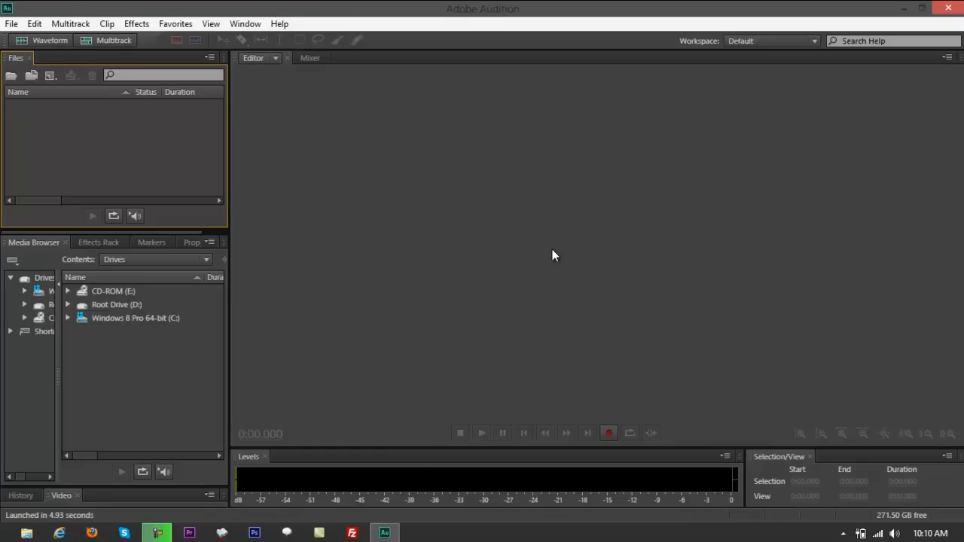
mouse_move(72, 62)
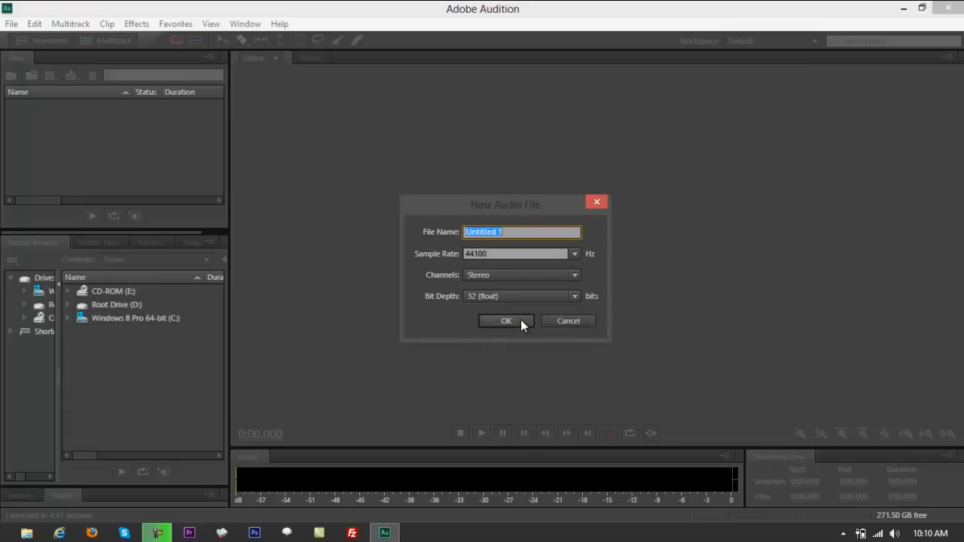
click(506, 320)
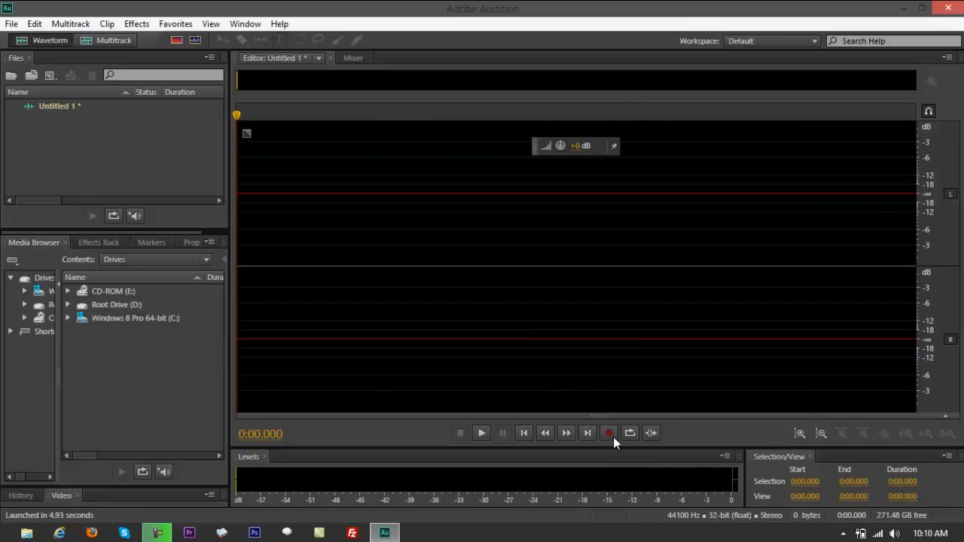
click(609, 432)
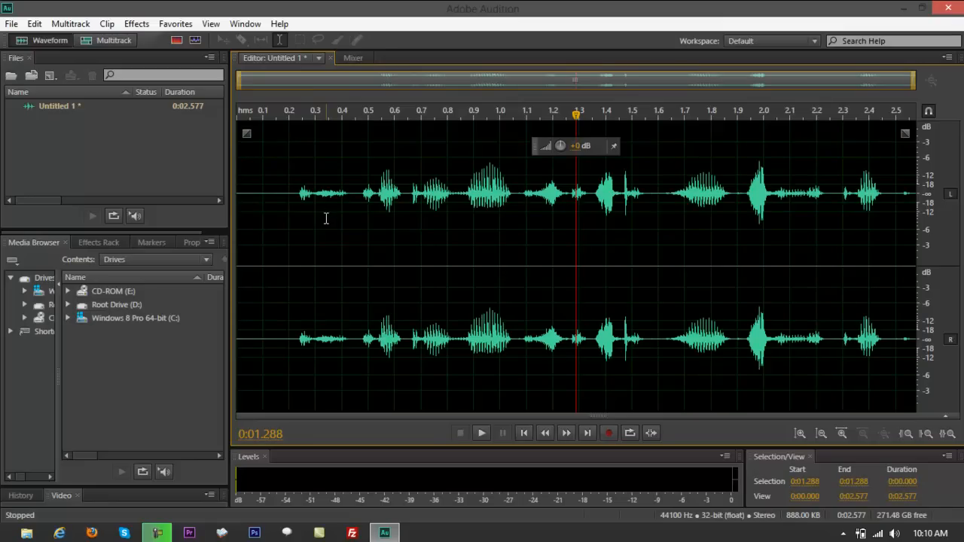
mouse_move(339, 263)
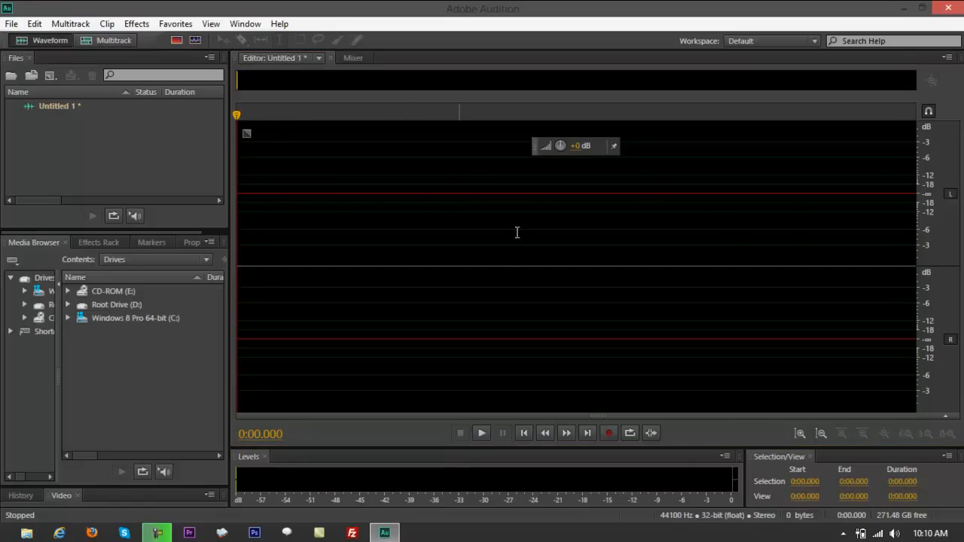
click(947, 9)
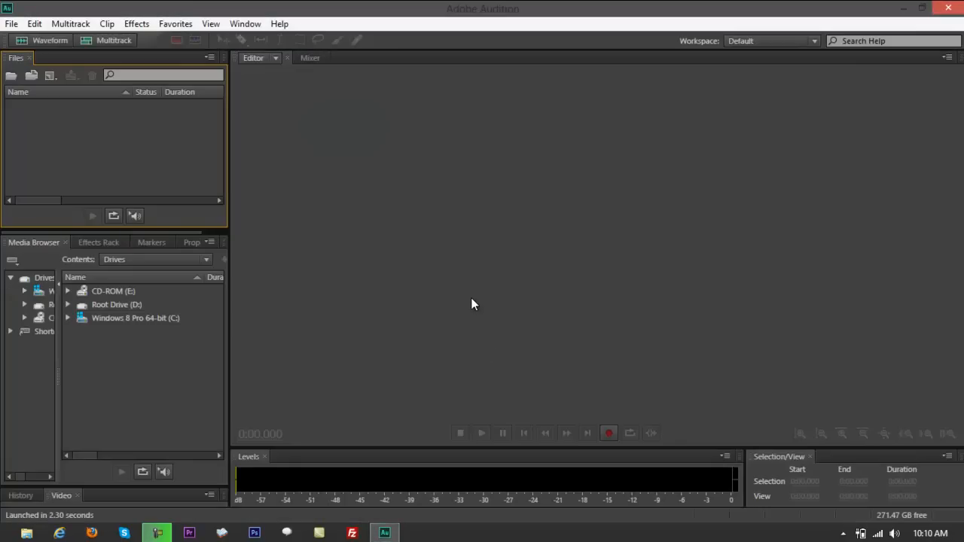
mouse_move(135, 111)
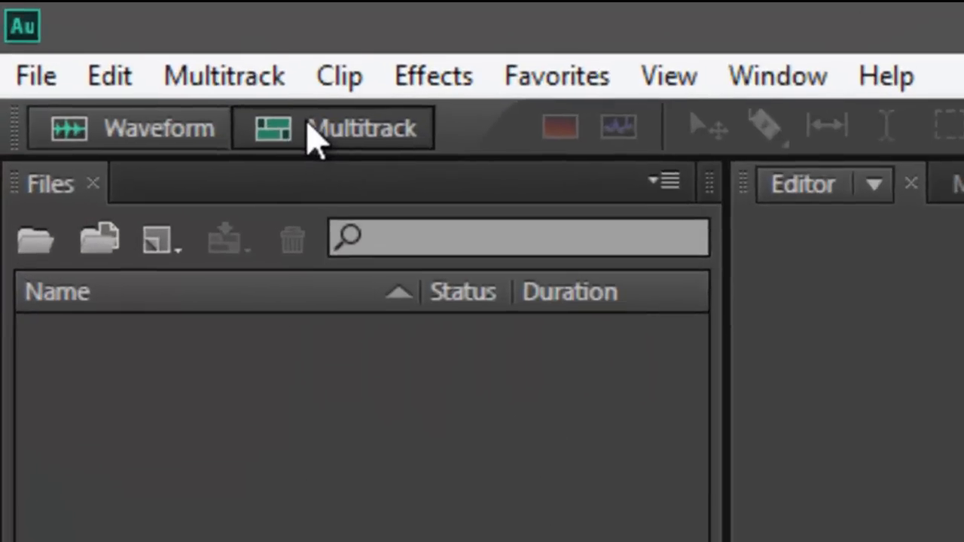
- Create a new multitrack session named 'extraction' with empty tracks
click(333, 126)
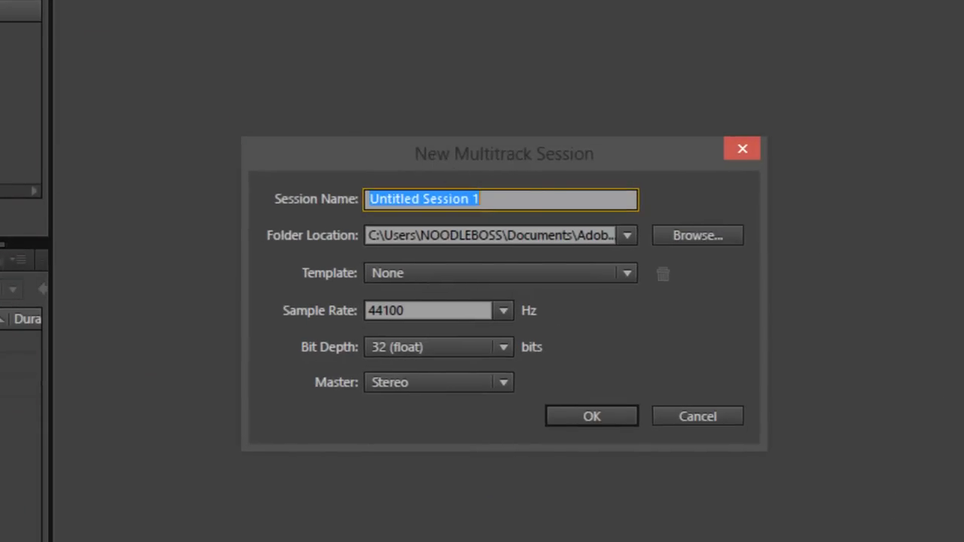
text(extr)
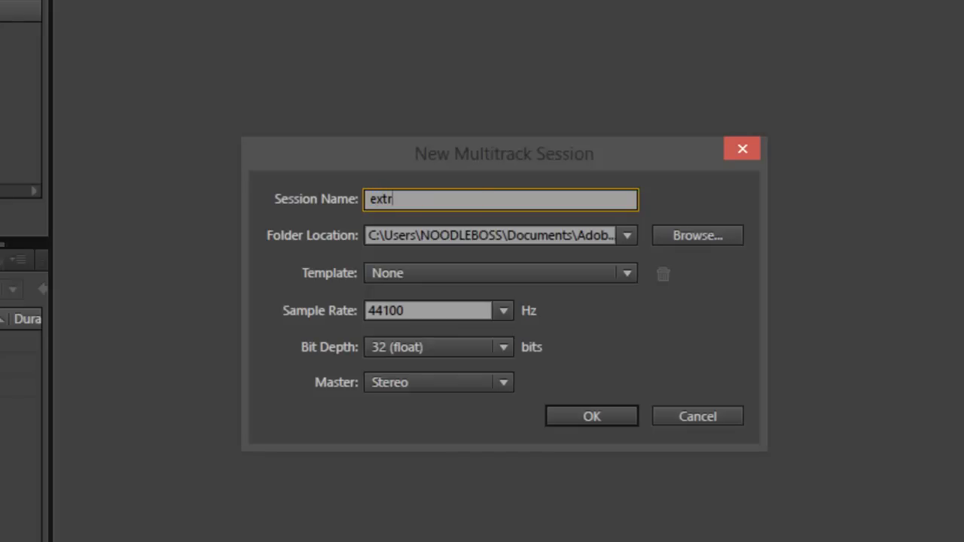
text(action)
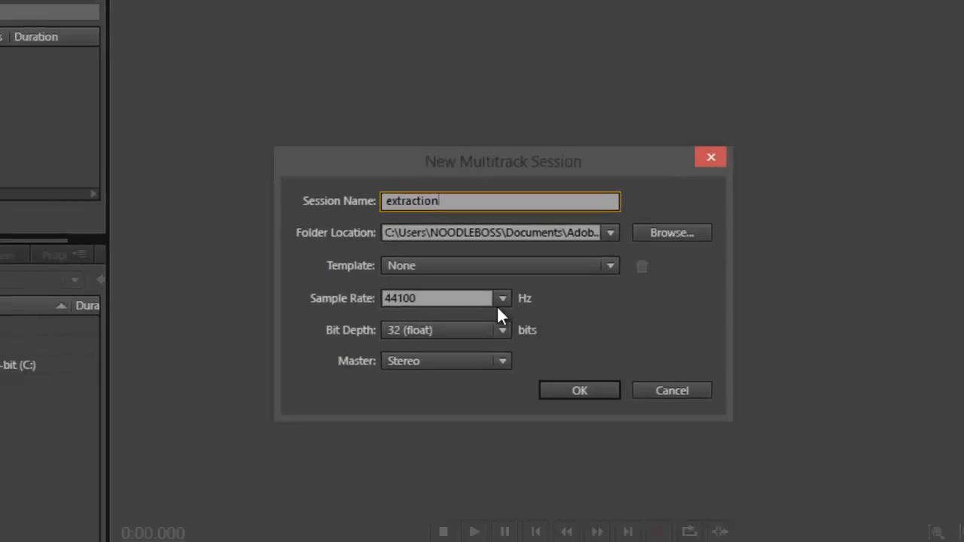
click(579, 390)
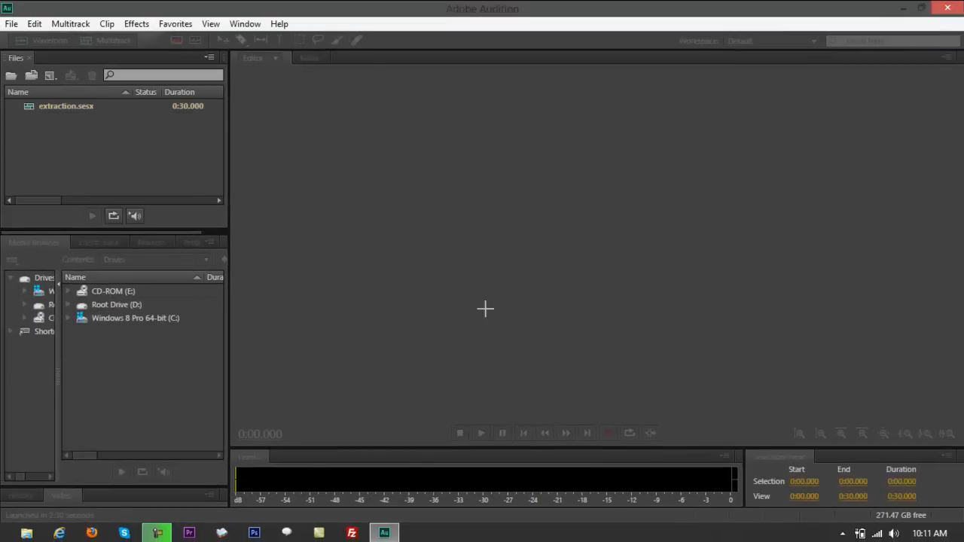
click(113, 39)
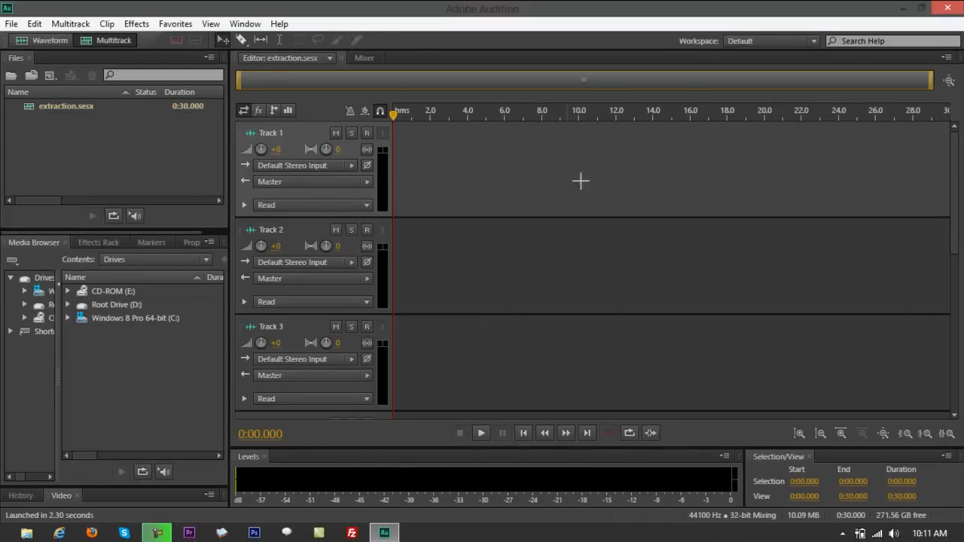
mouse_move(577, 220)
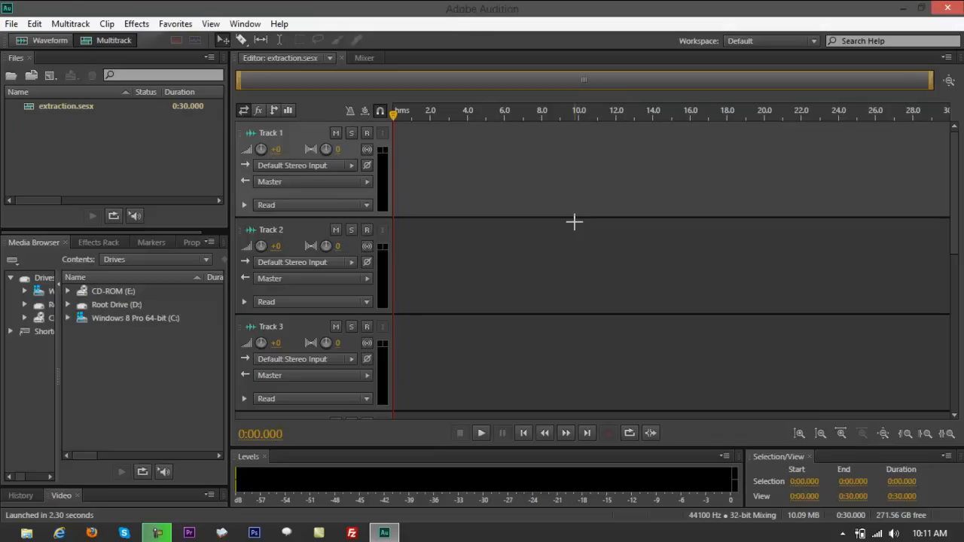
mouse_move(570, 226)
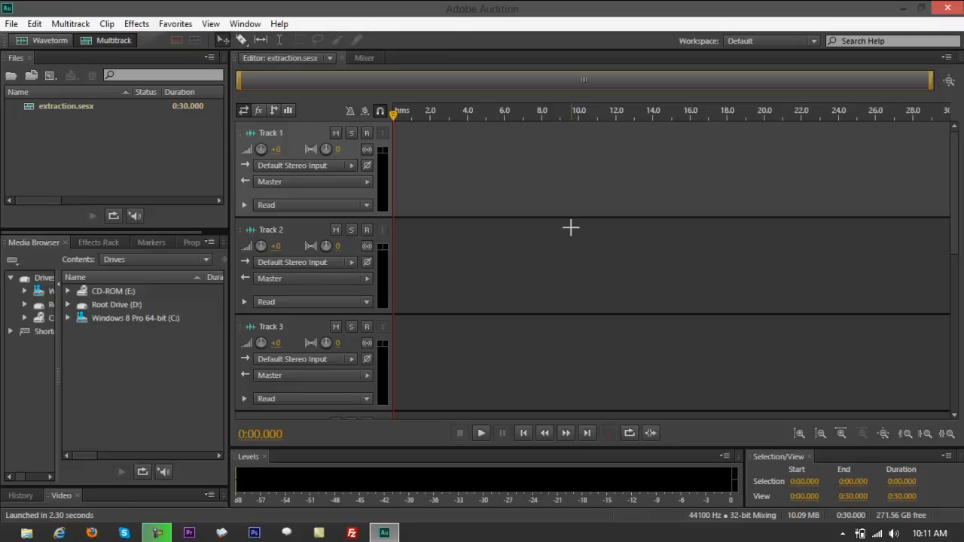
mouse_move(678, 304)
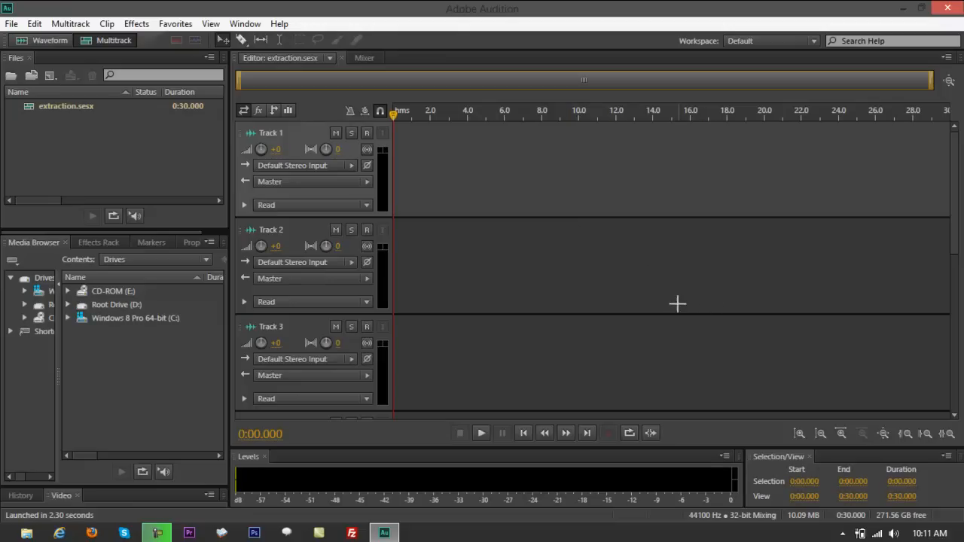
mouse_move(474, 263)
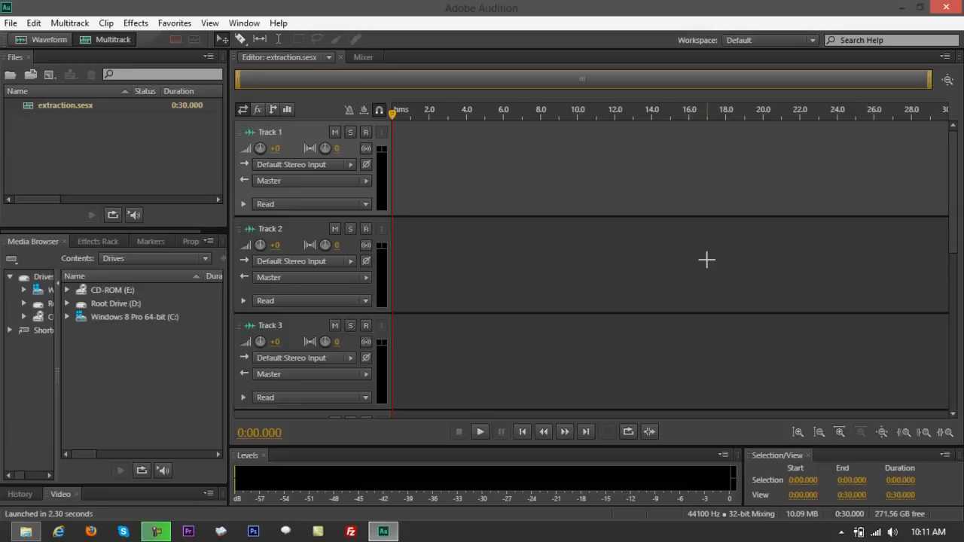
mouse_move(515, 223)
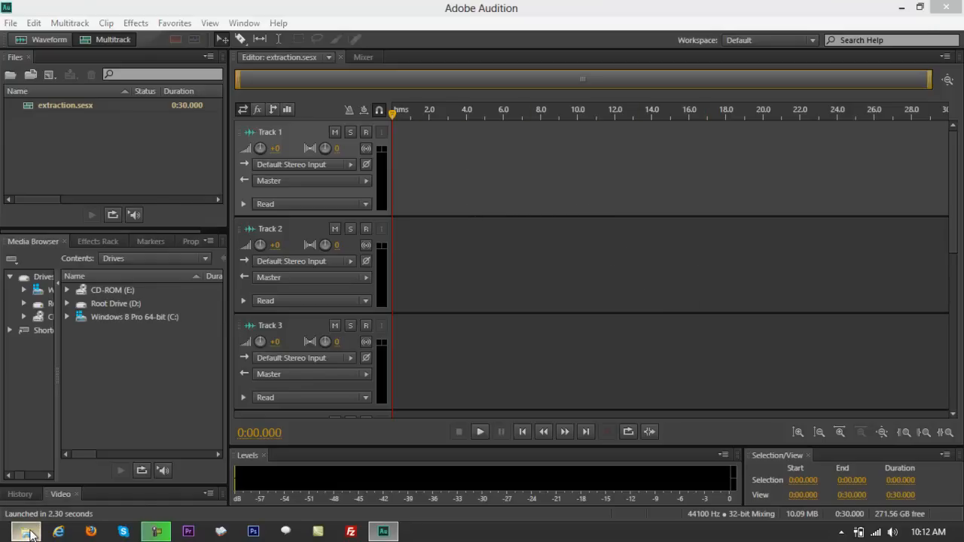
- Show D:\PREMIERE in File Explorer beside Audition and select Death Dome Android Gameplay.mp4
click(24, 532)
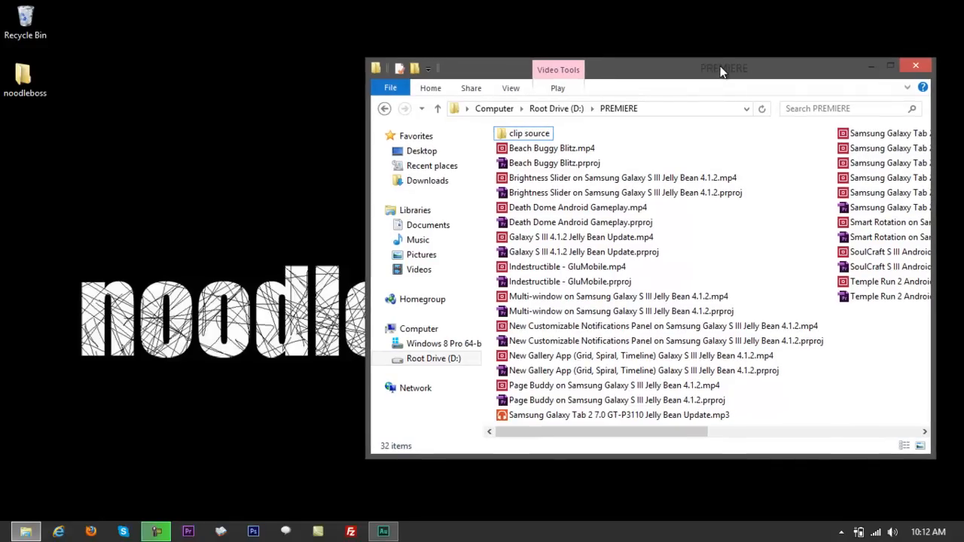
mouse_move(383, 532)
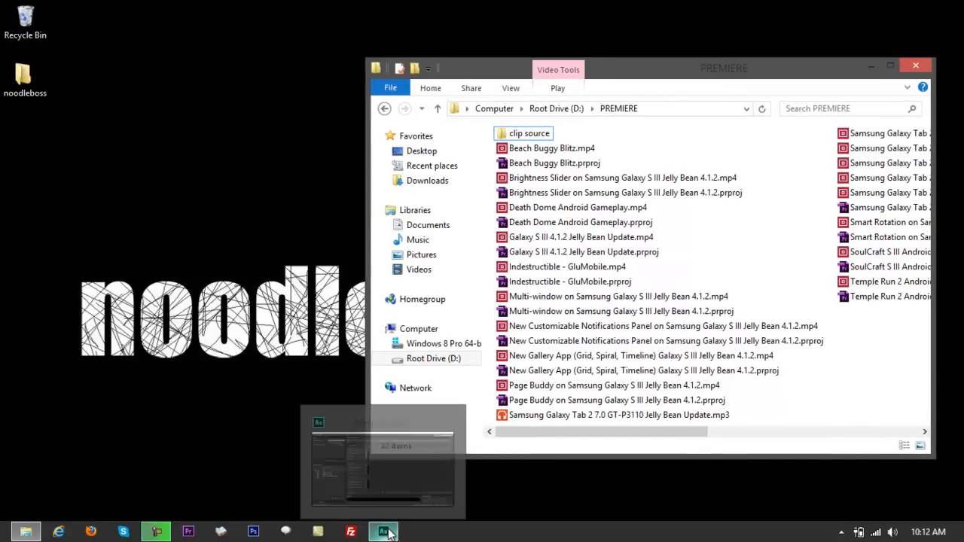
click(383, 532)
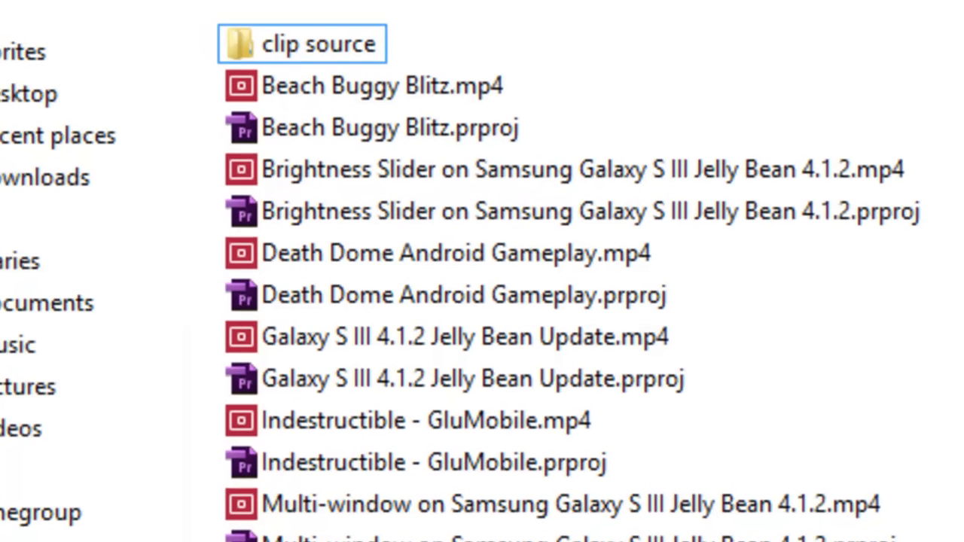
click(452, 253)
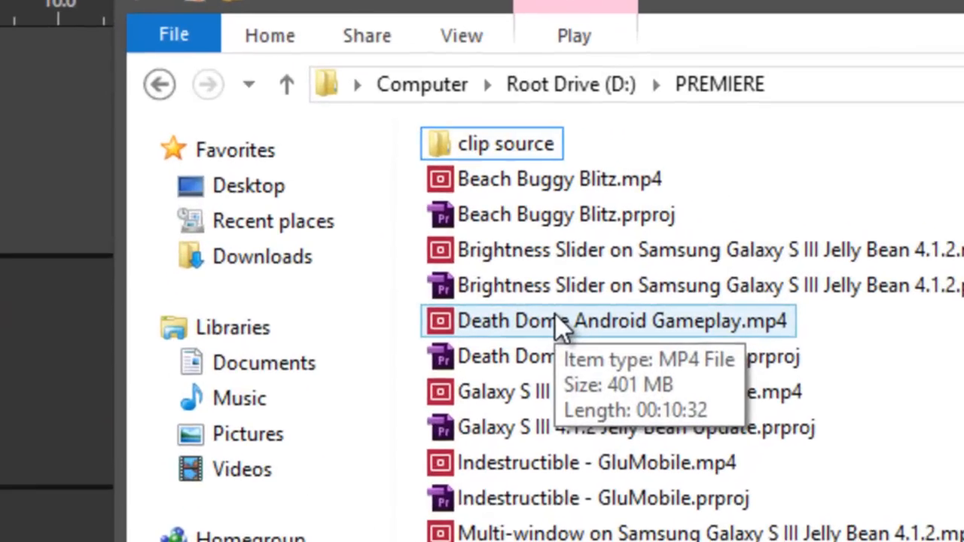
mouse_move(893, 377)
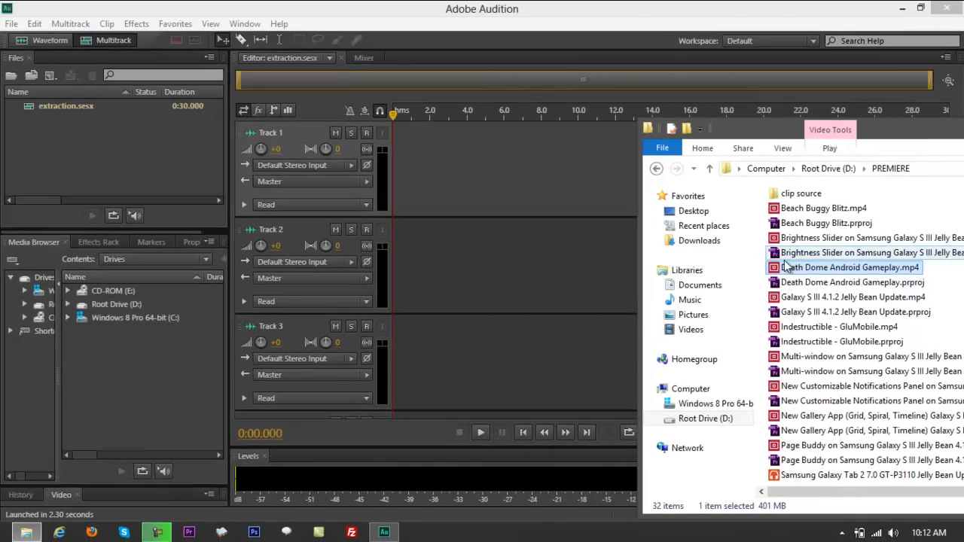
- Drag Death Dome Android Gameplay.mp4 onto Track 1, accepting conversion to the session sample rate
drag(850, 268, 430, 166)
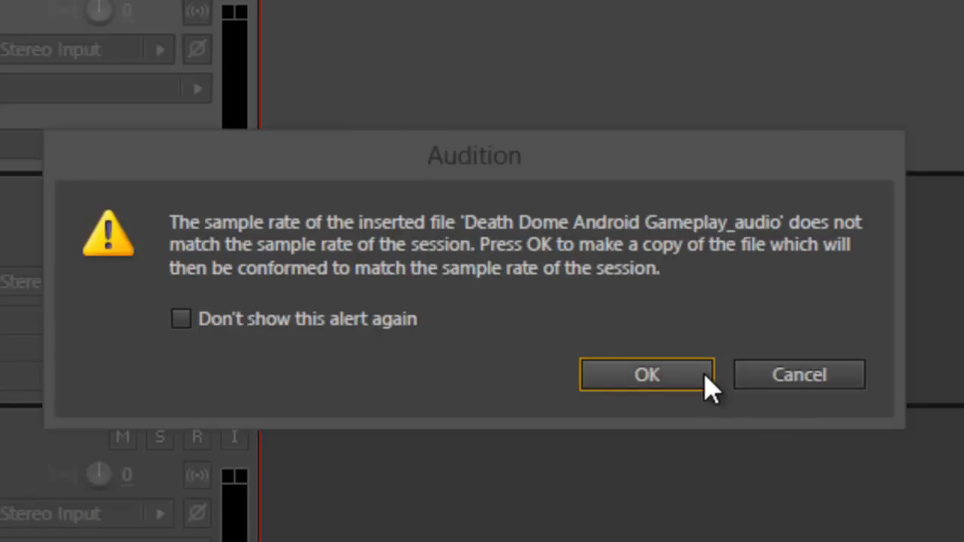
click(646, 375)
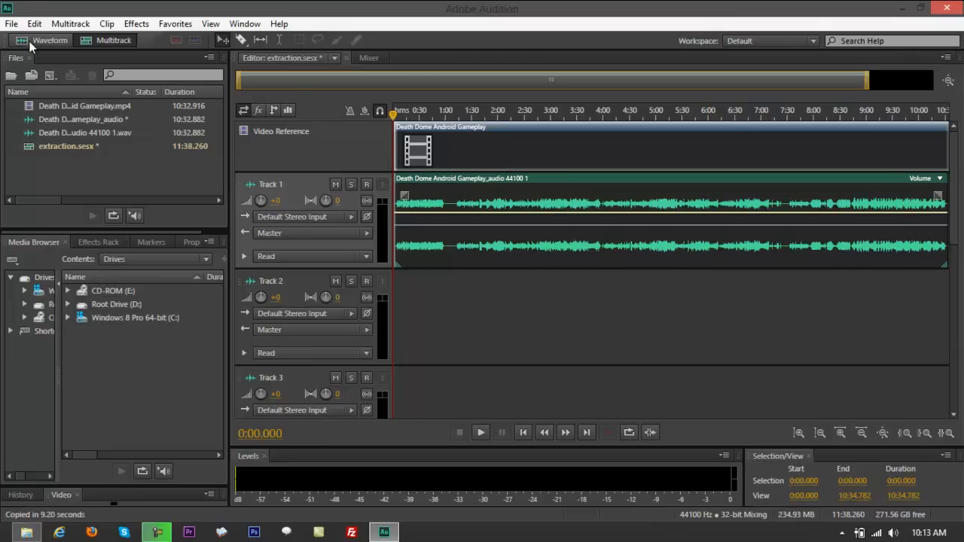
double_click(85, 106)
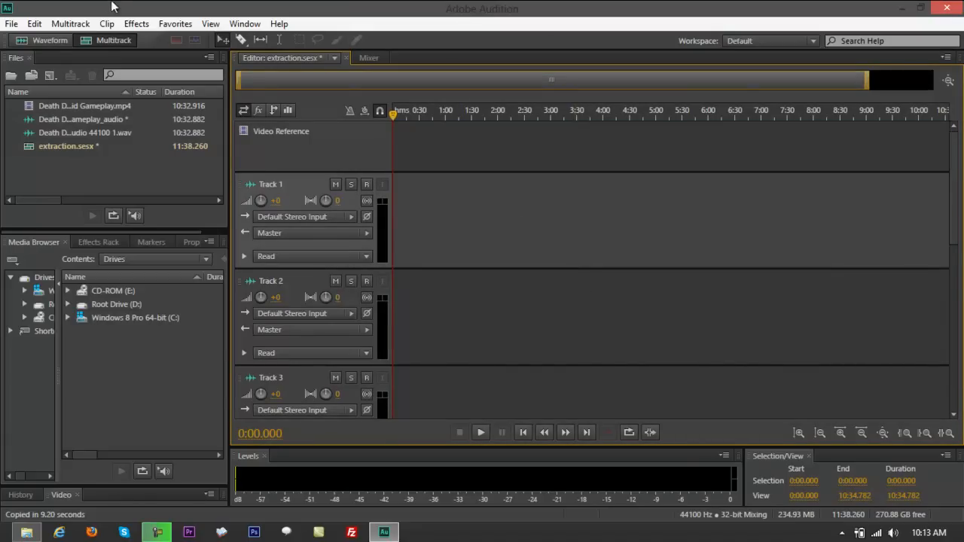
mouse_move(956, 6)
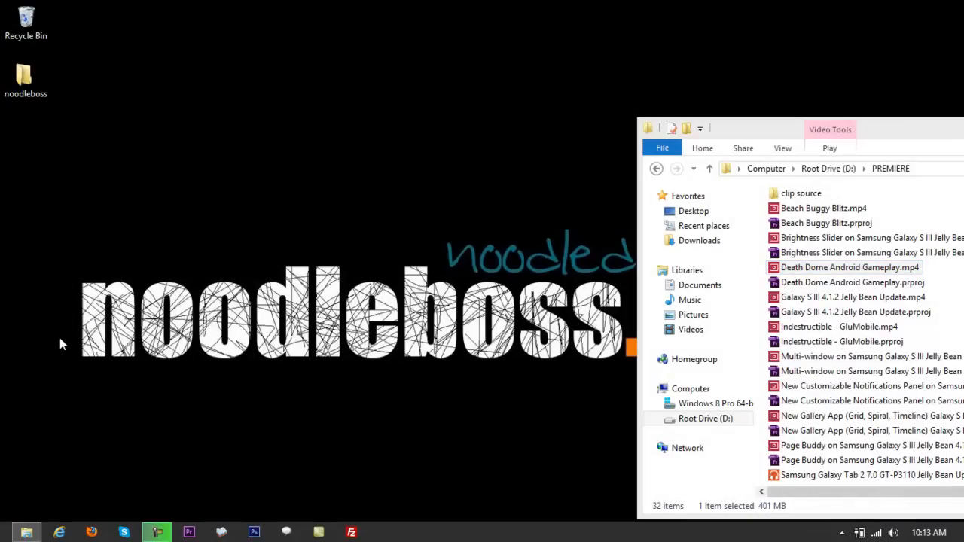
- Bring up the New Multitrack Session dialog at the default 44100 Hz
key(Super)
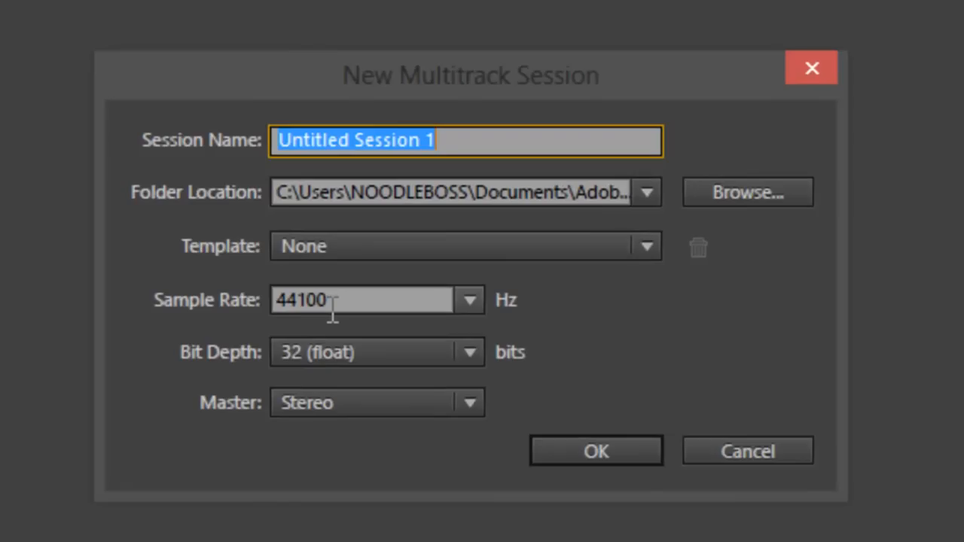
mouse_move(341, 440)
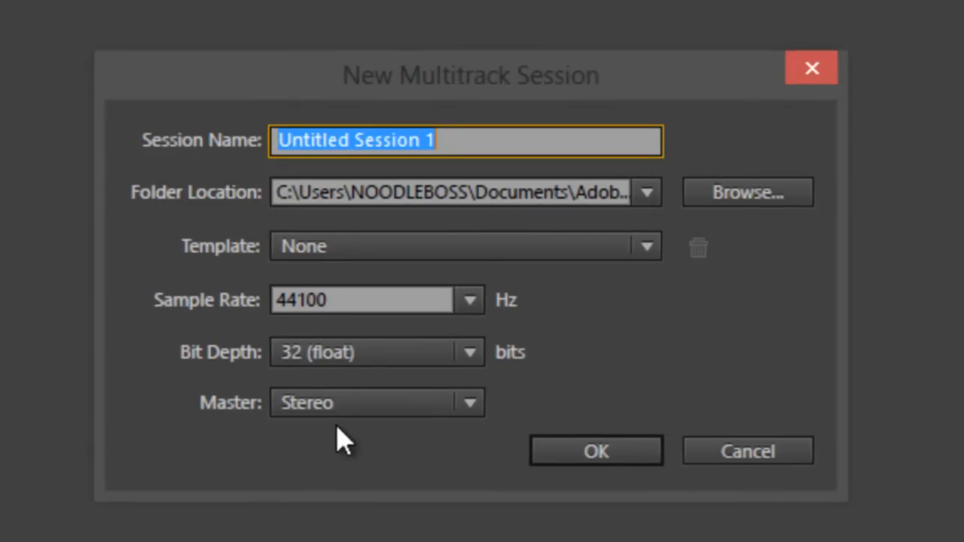
mouse_move(305, 380)
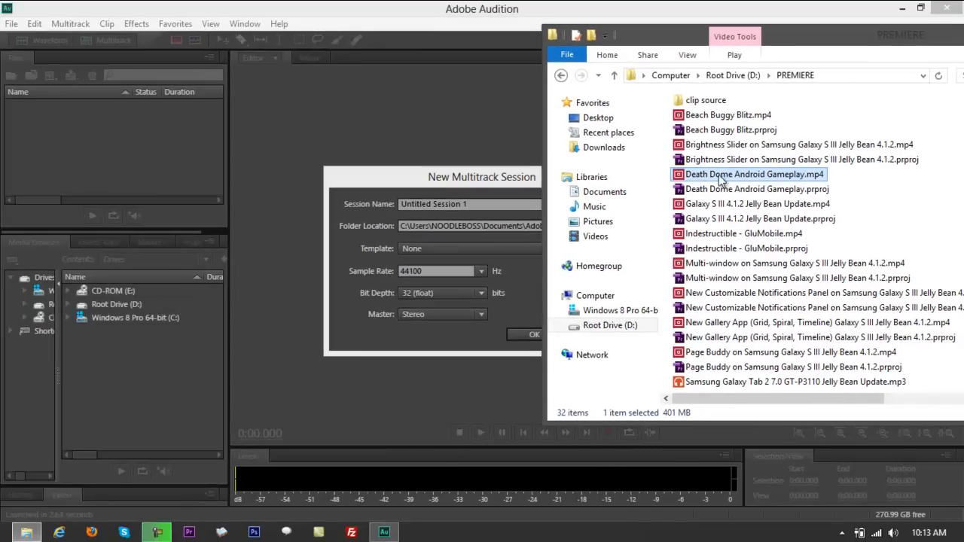
- Check the Death Dome video's Properties details, finding a 48 kHz audio sample rate
right_click(753, 175)
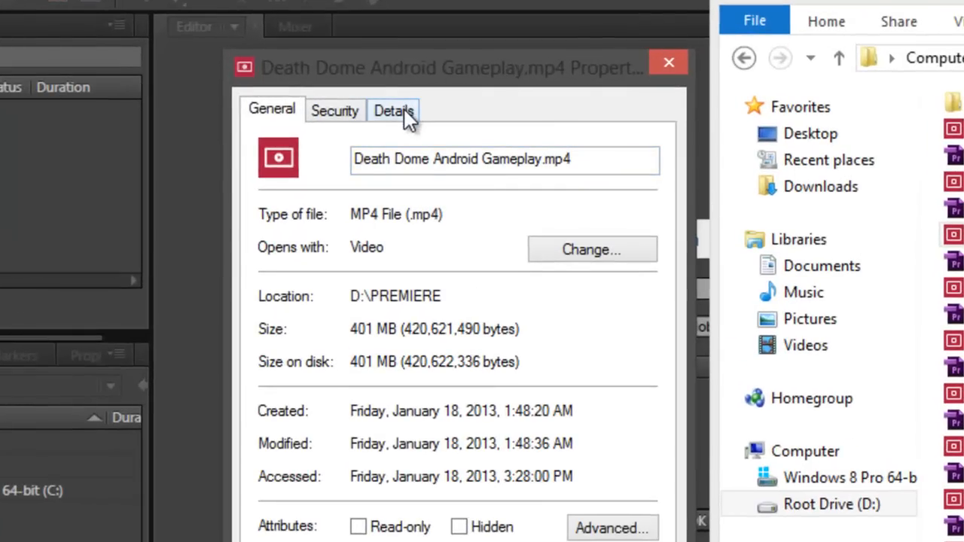
click(391, 112)
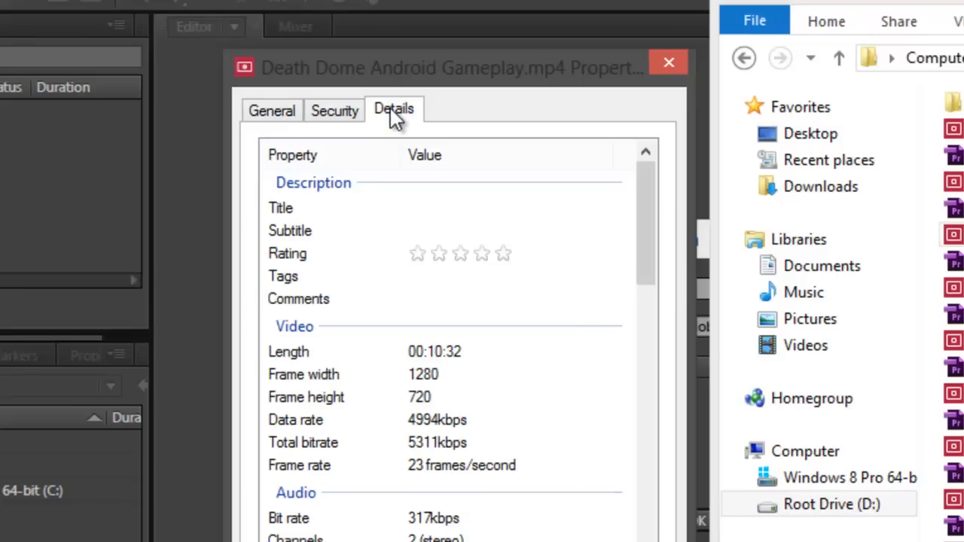
mouse_move(300, 440)
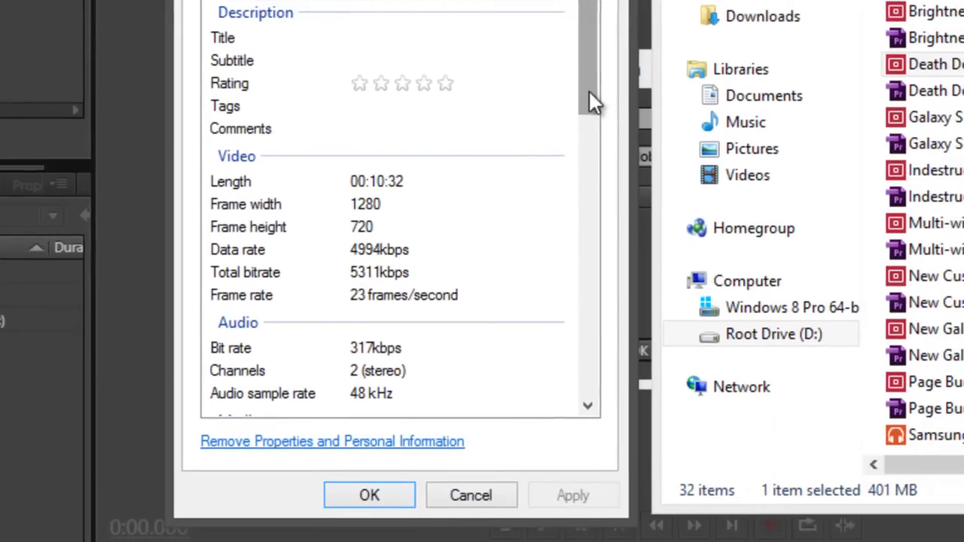
scroll(down, 3)
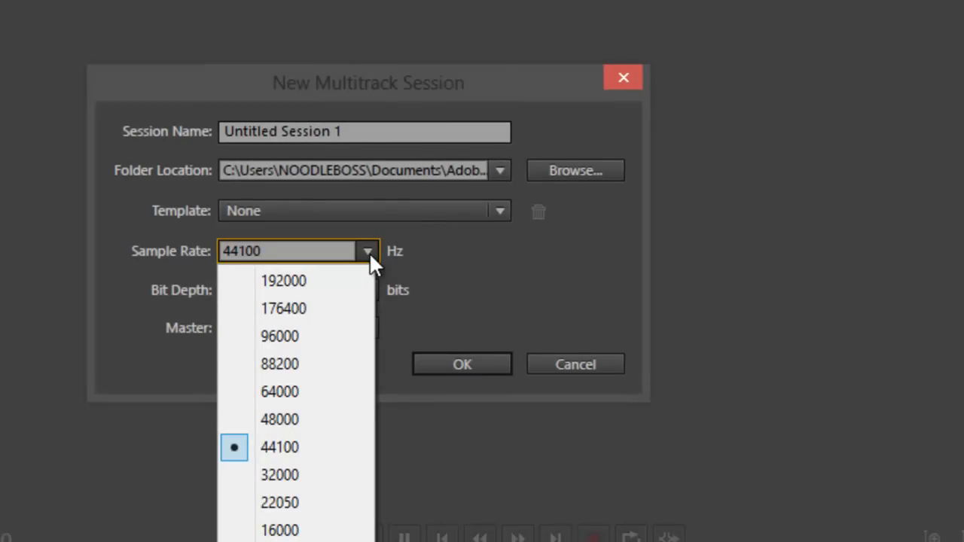
mouse_move(302, 419)
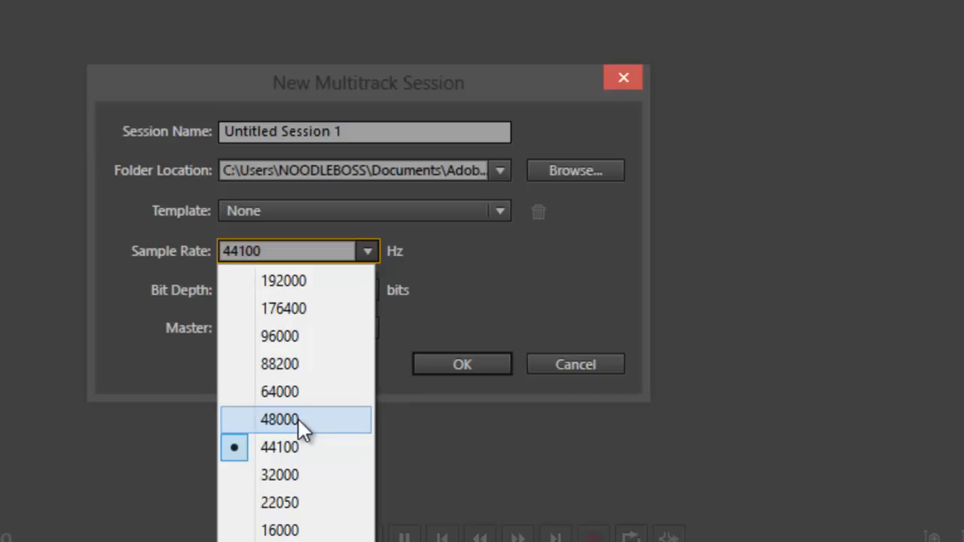
- Set the session sample rate to 48000 Hz and decline overwriting Untitled Session 1
click(280, 419)
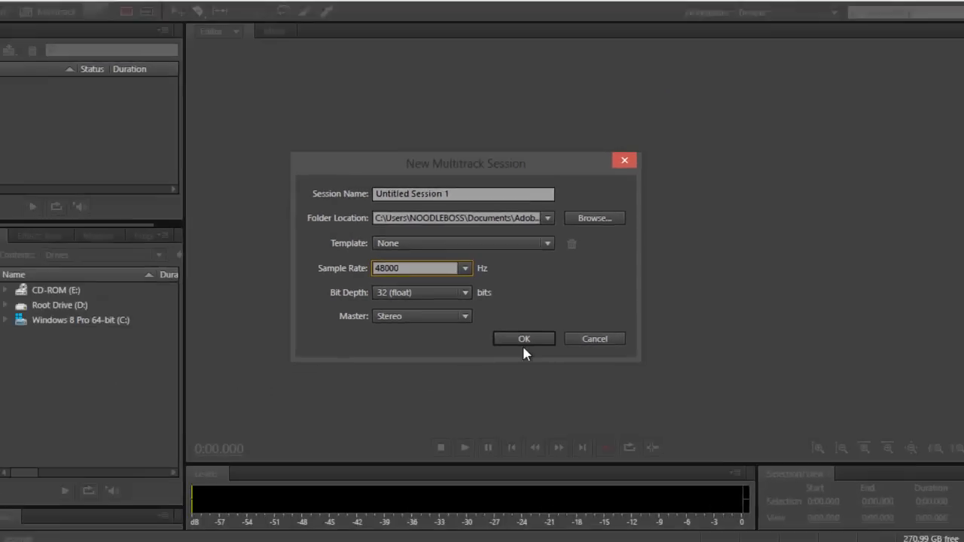
click(525, 338)
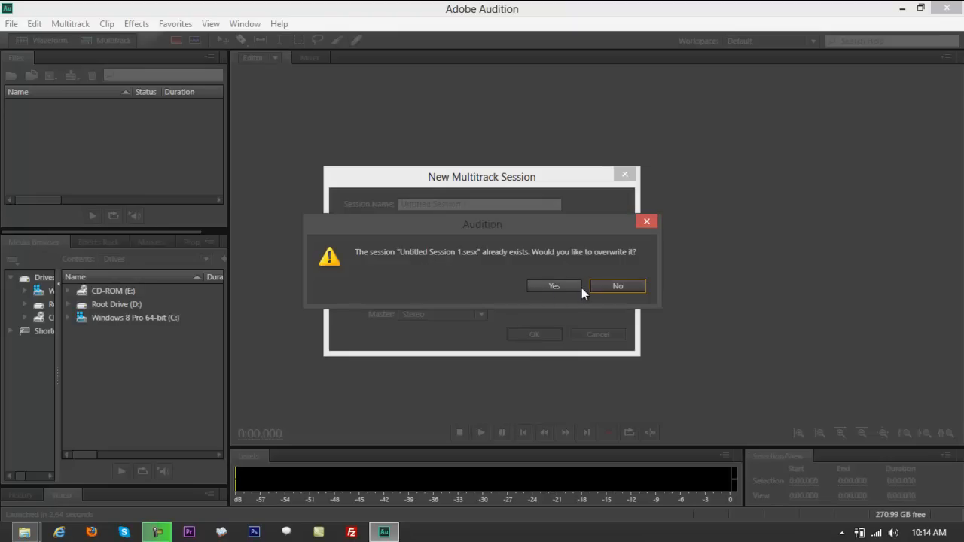
click(618, 287)
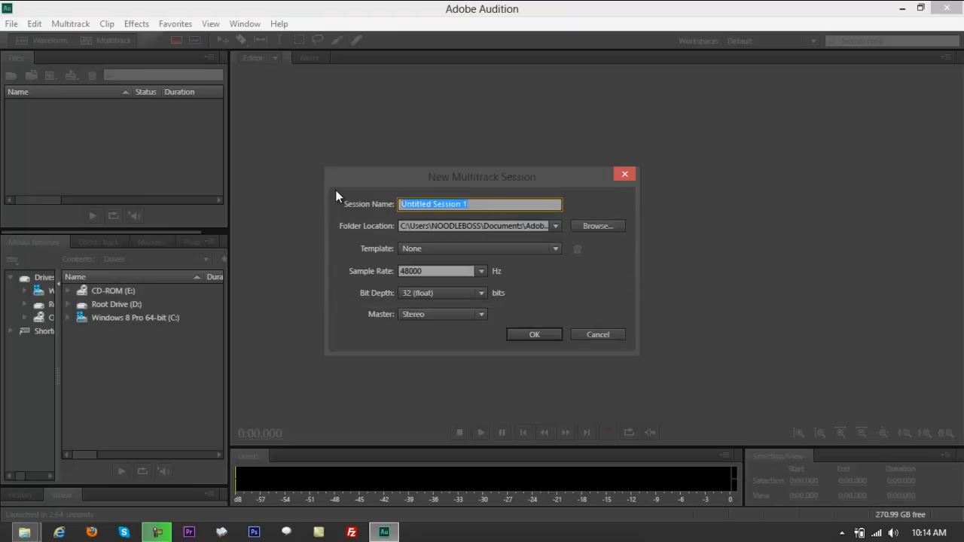
- Name the session SAMPLEEXTRACTION and create it with the Death Dome audio on track 1
text(TEST)
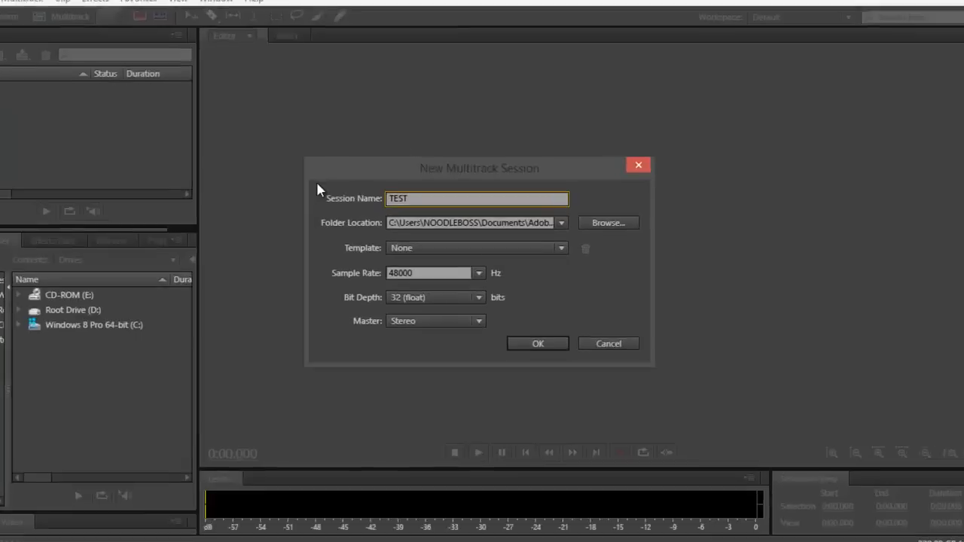
text(SAMPLE)
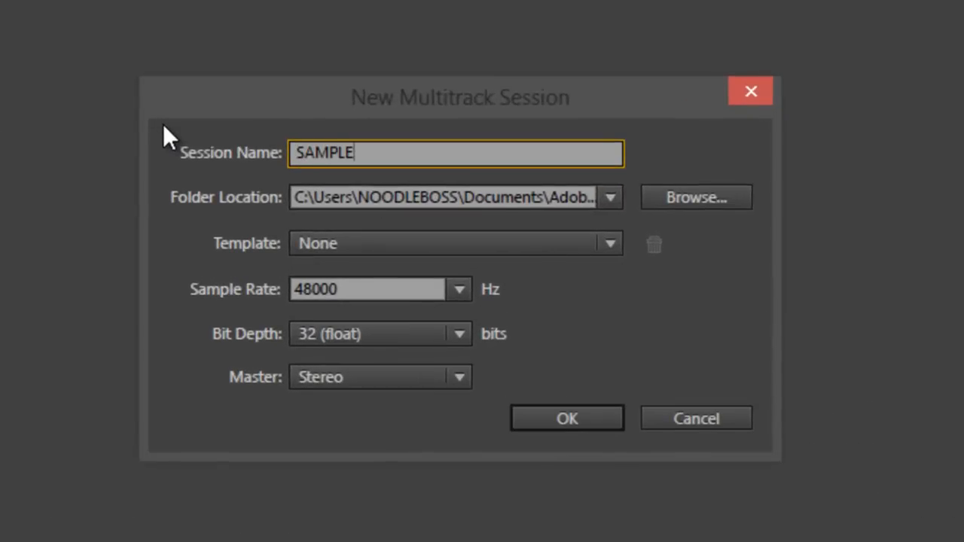
text(EXT)
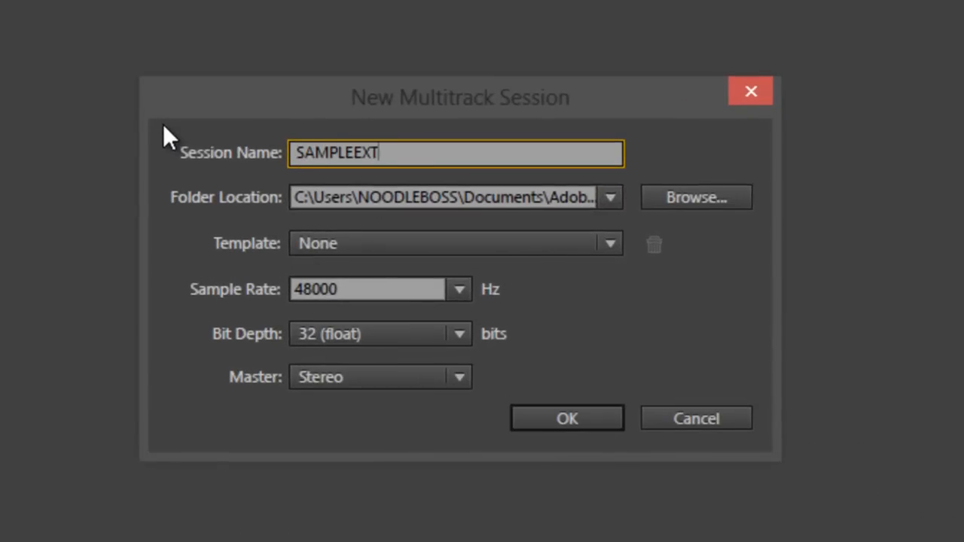
text(RACTION)
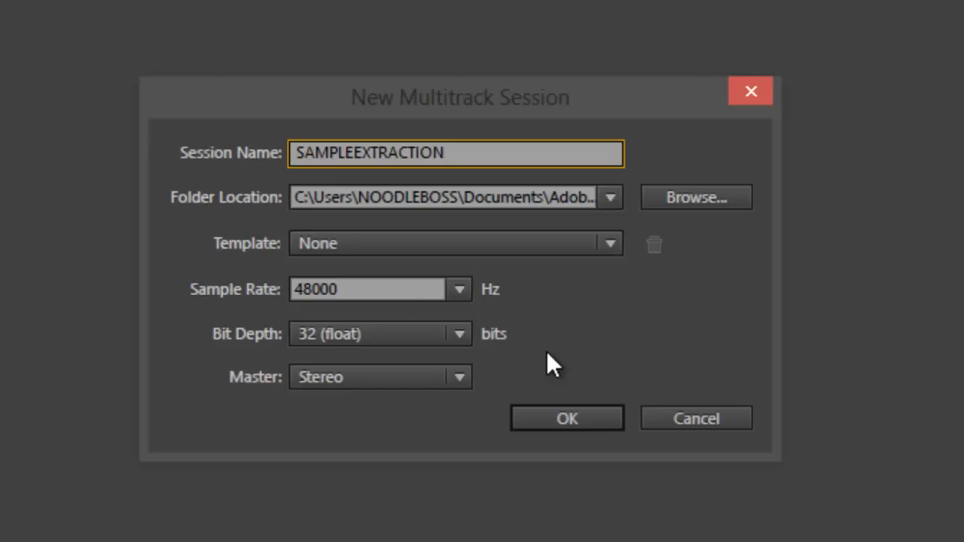
mouse_move(482, 354)
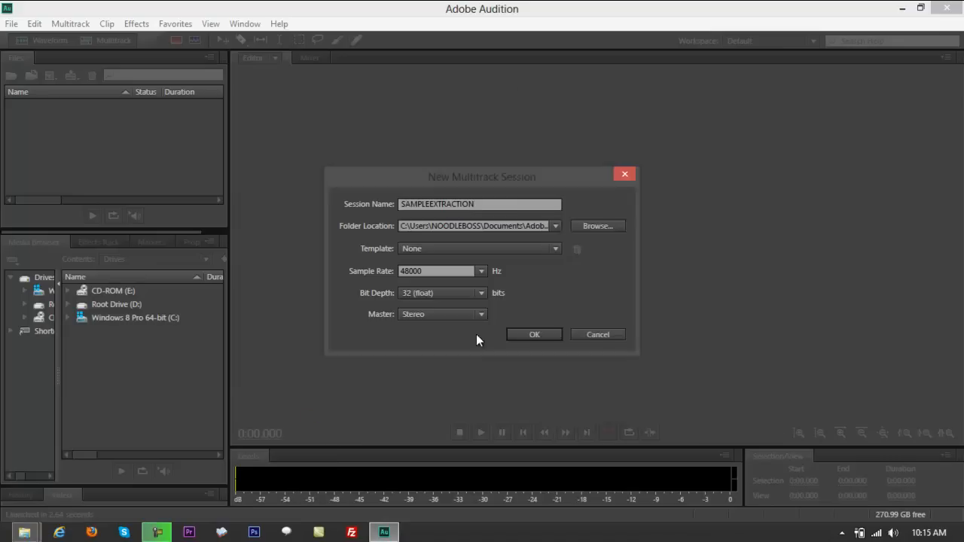
click(533, 334)
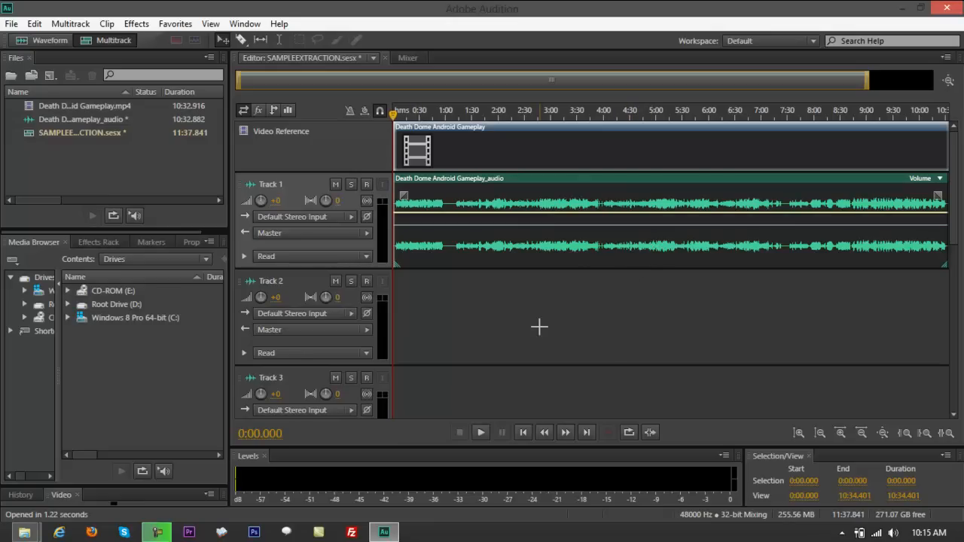
- Select the unwanted range of the Death Dome audio for deletion, reaching the multitrack-reference warning
click(481, 431)
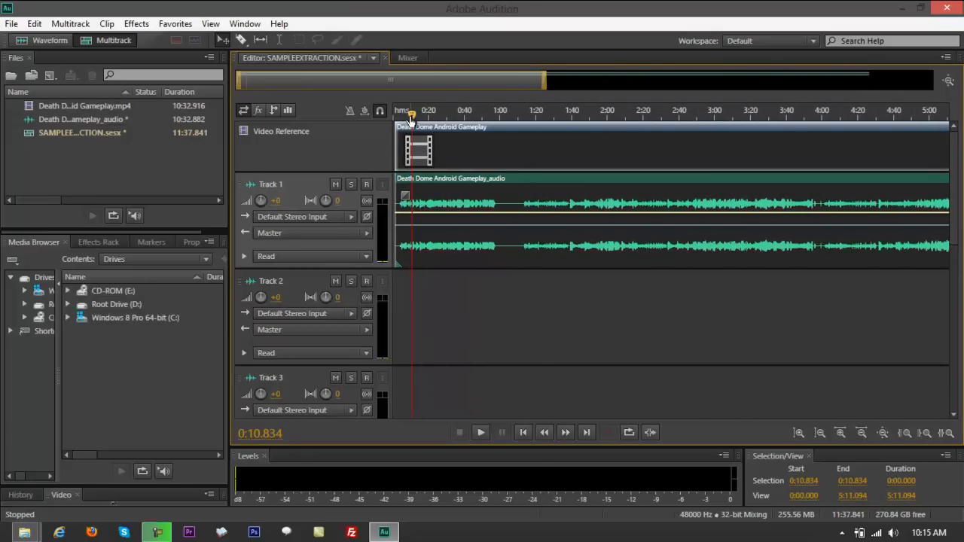
click(491, 117)
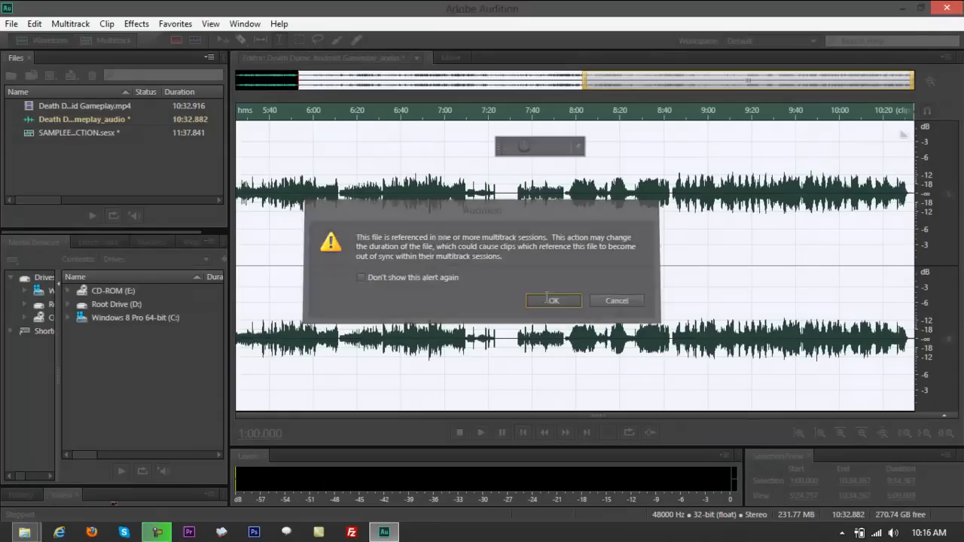
- Confirm the trim to about 58 seconds of narration and view the shortened clip in the session
click(555, 301)
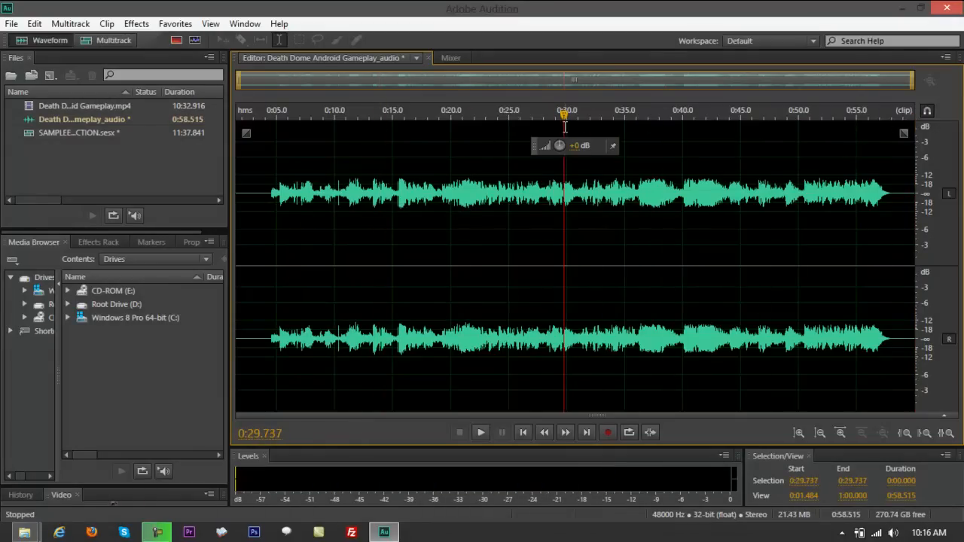
mouse_move(113, 39)
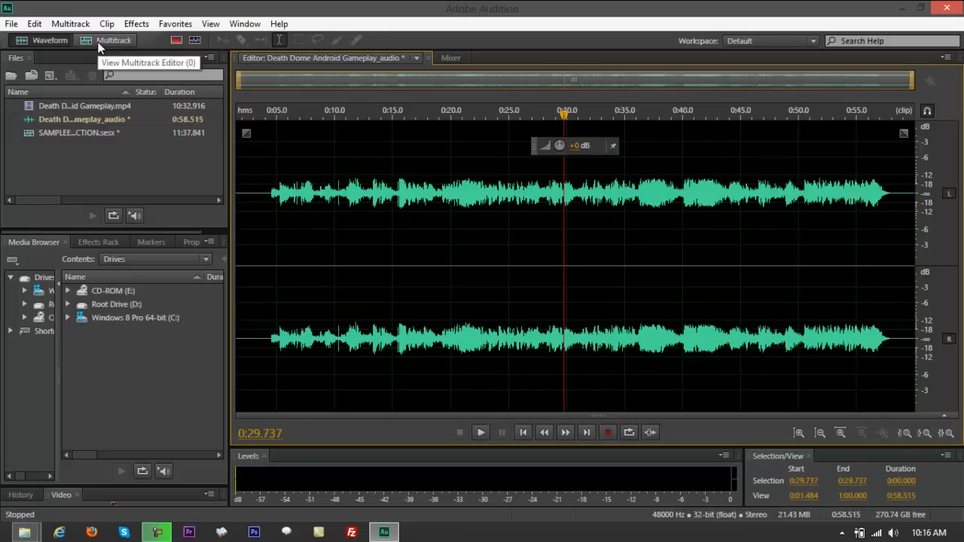
click(584, 113)
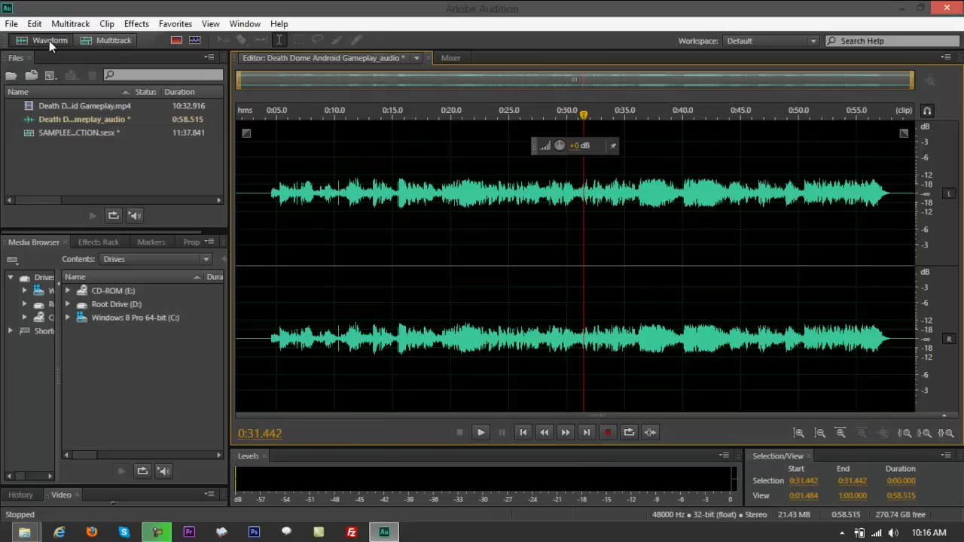
click(113, 39)
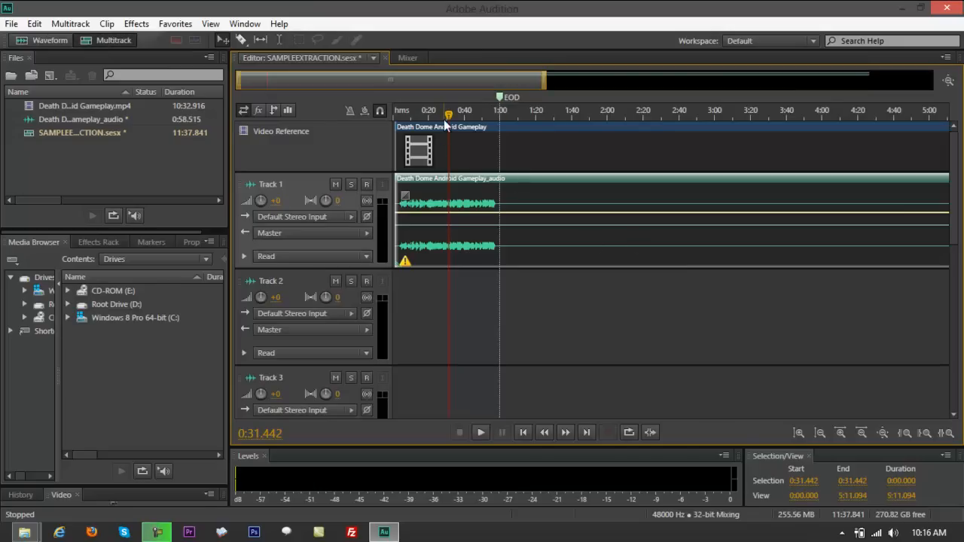
click(533, 115)
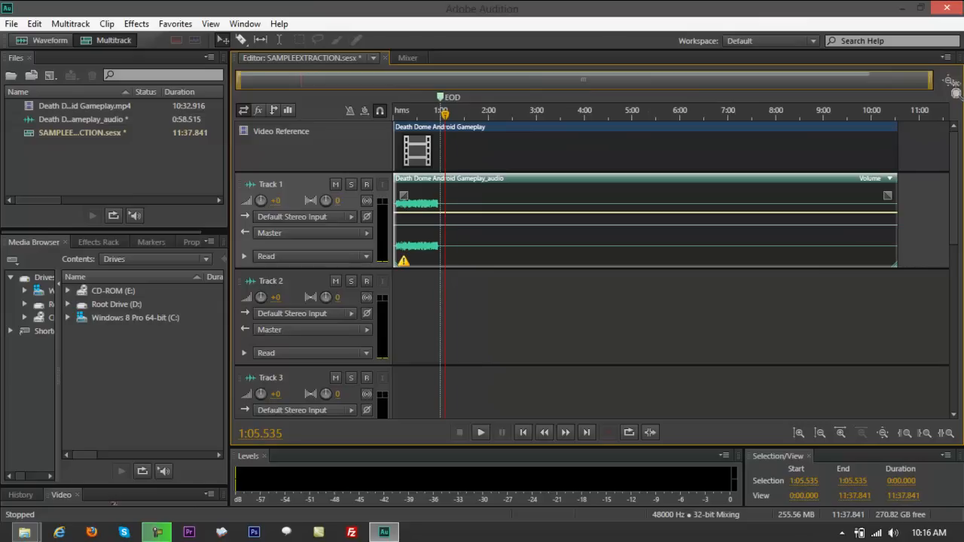
mouse_move(797, 218)
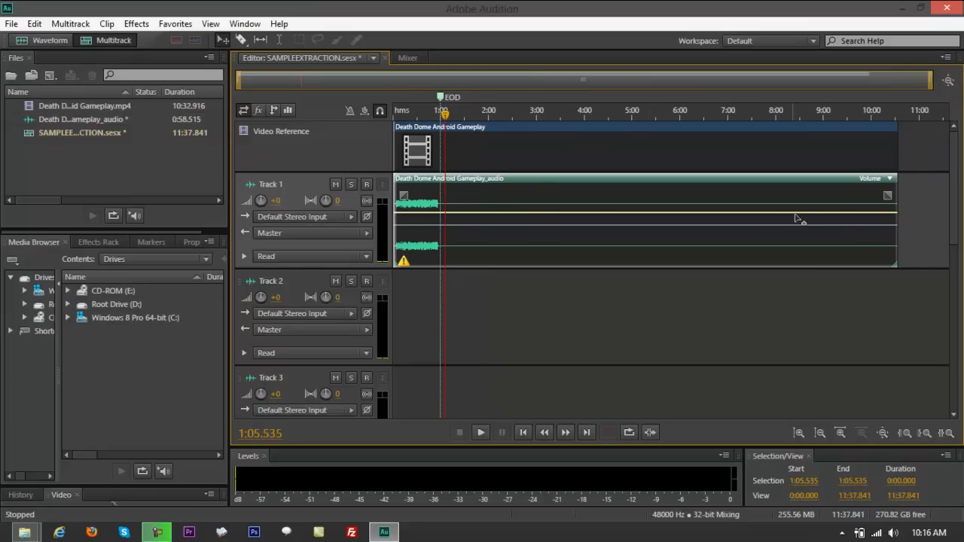
mouse_move(540, 167)
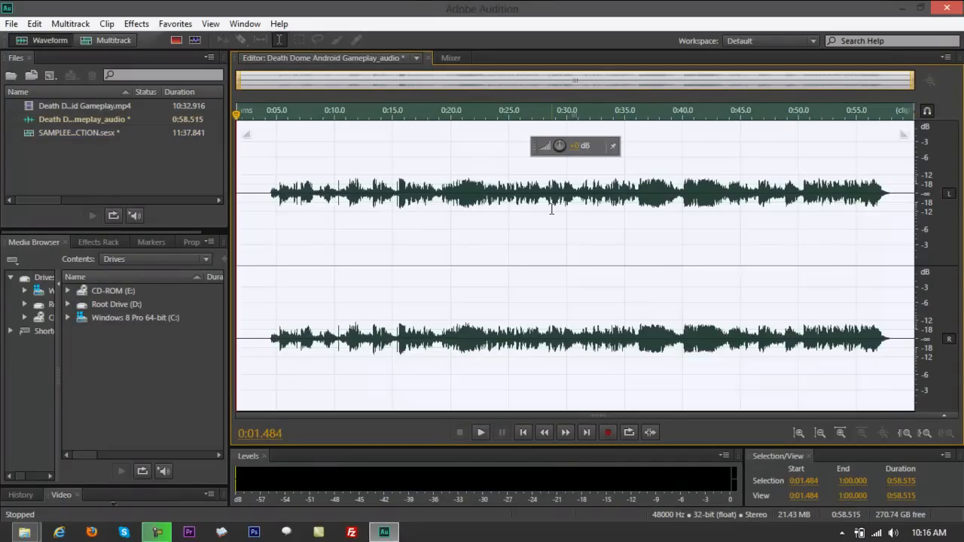
- Start Save Selection As for the narration with MP3 Audio (*.mp3) at 192 kbps as the format
right_click(495, 187)
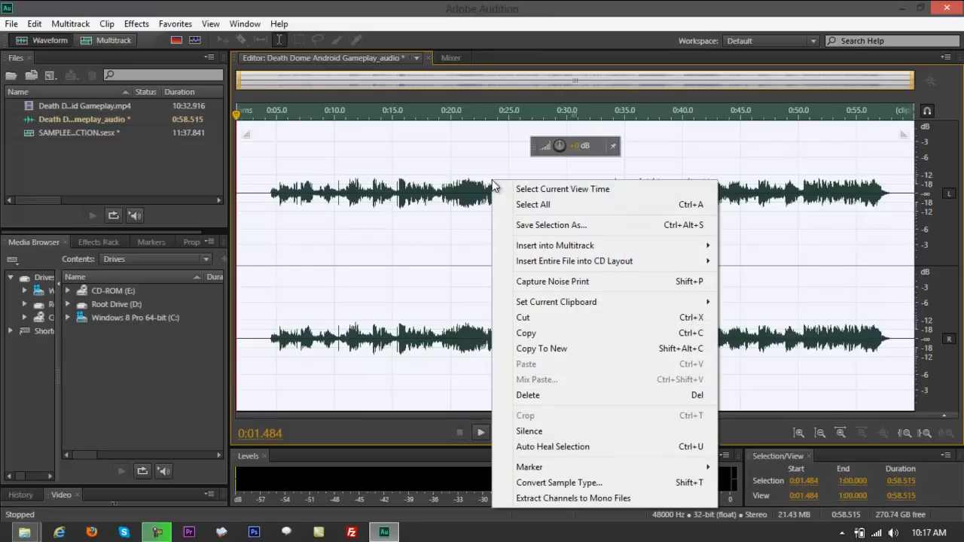
mouse_move(523, 229)
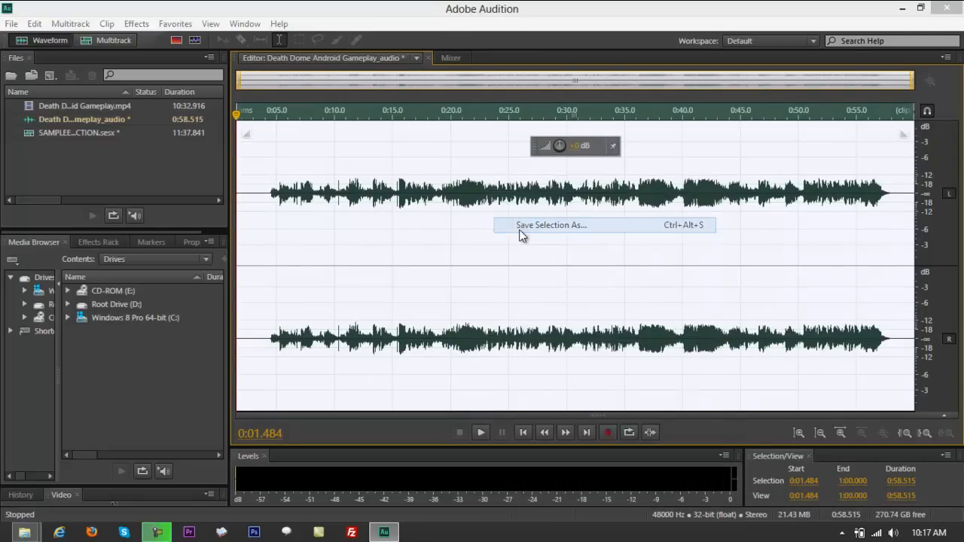
click(552, 225)
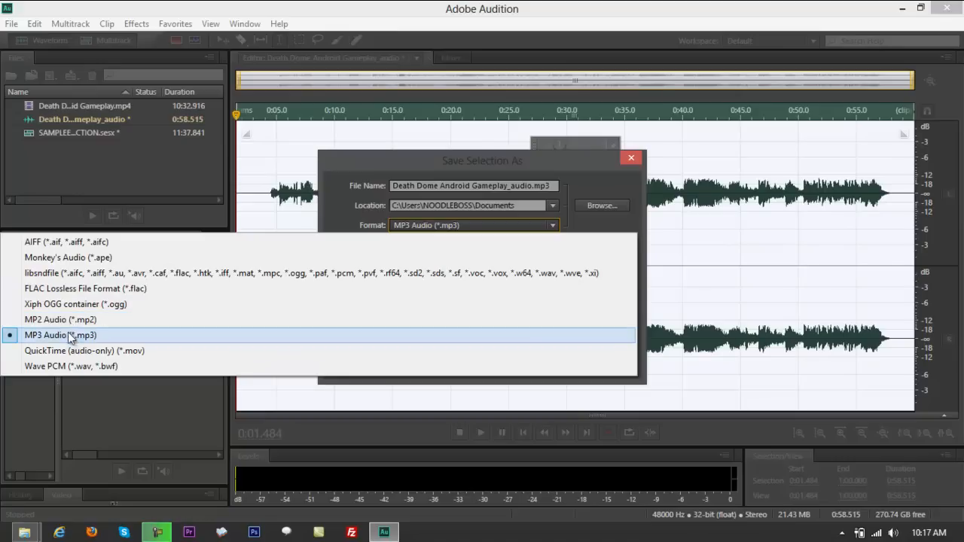
mouse_move(82, 350)
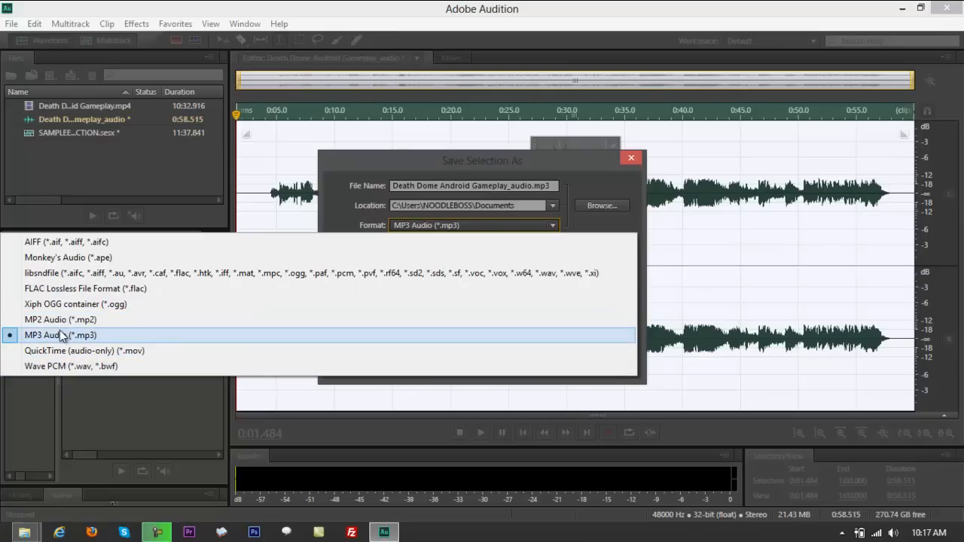
mouse_move(113, 342)
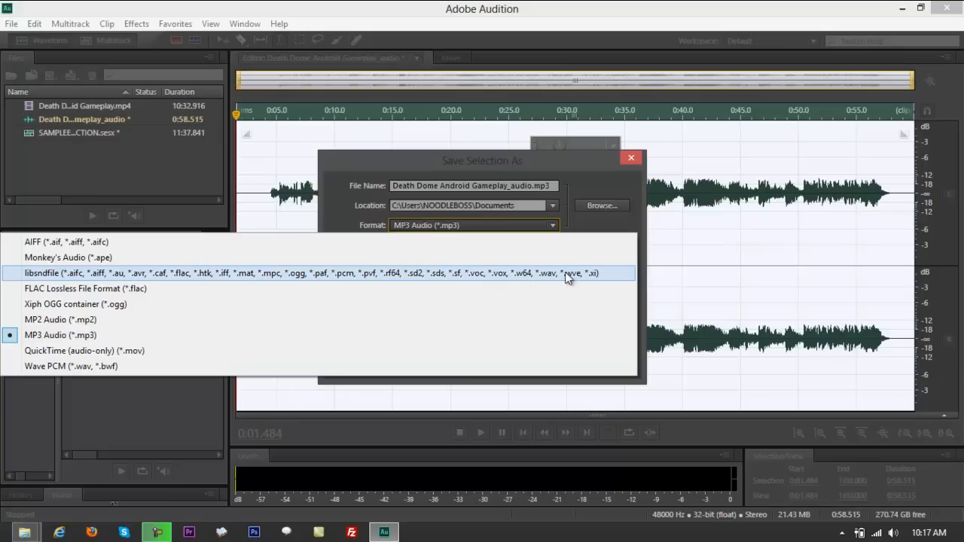
mouse_move(554, 282)
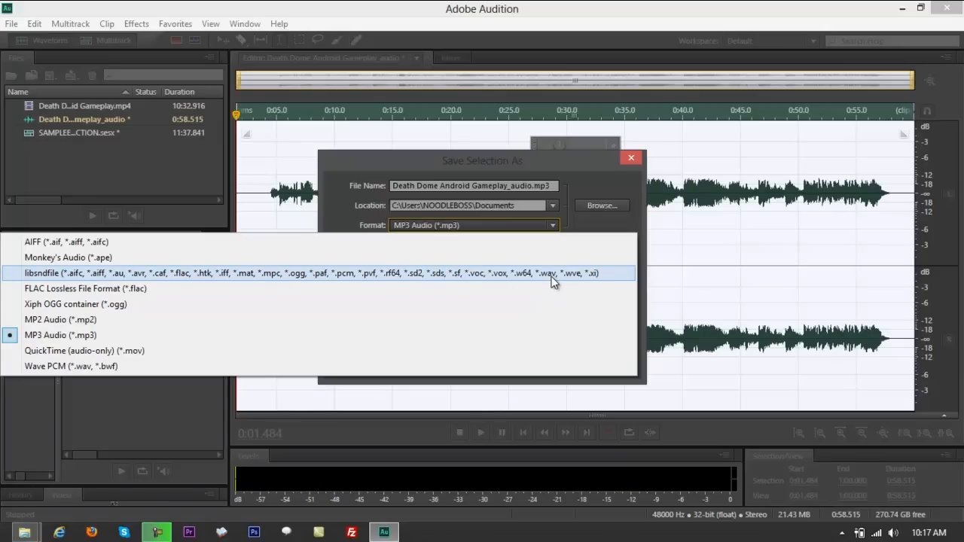
click(60, 335)
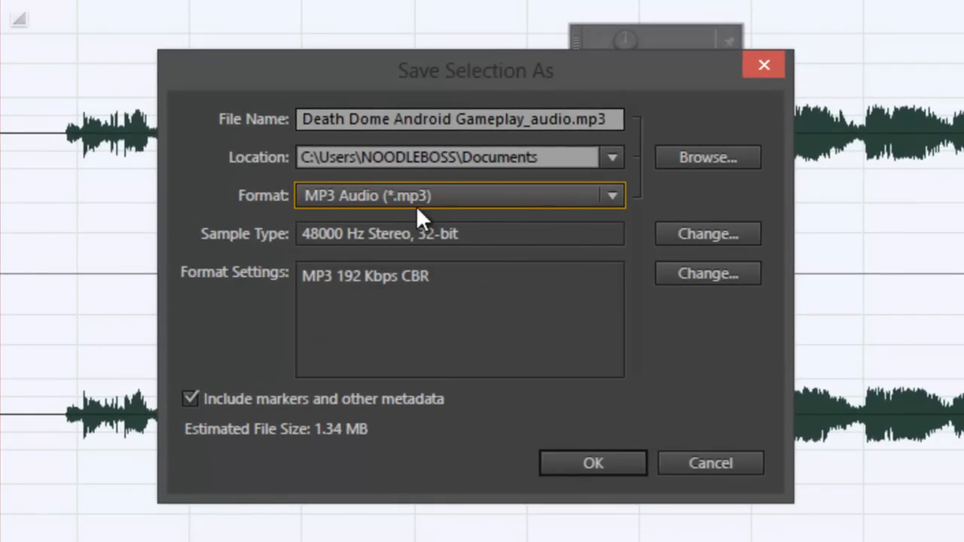
mouse_move(339, 211)
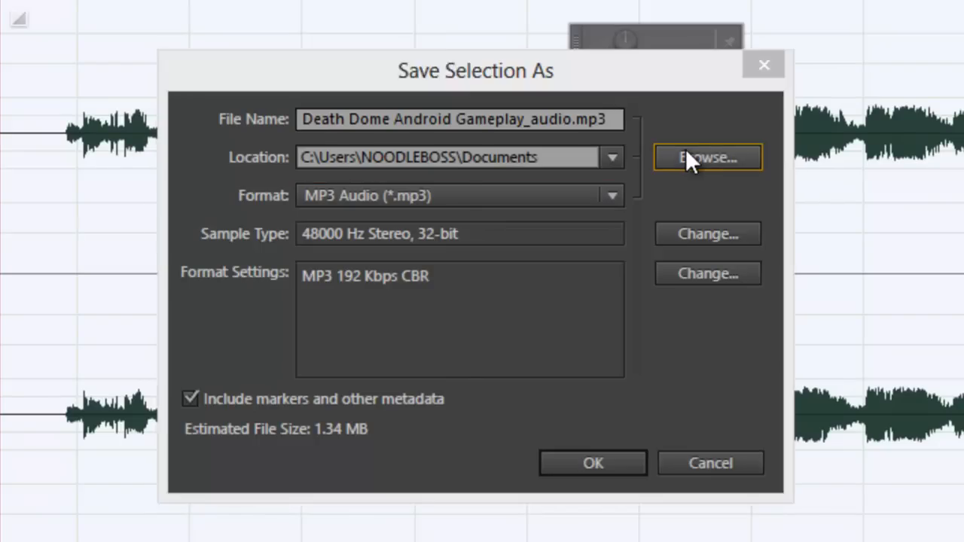
- Browse to Desktop, name the file naration-gameplay-extracted.mp3, and export the narration
click(706, 157)
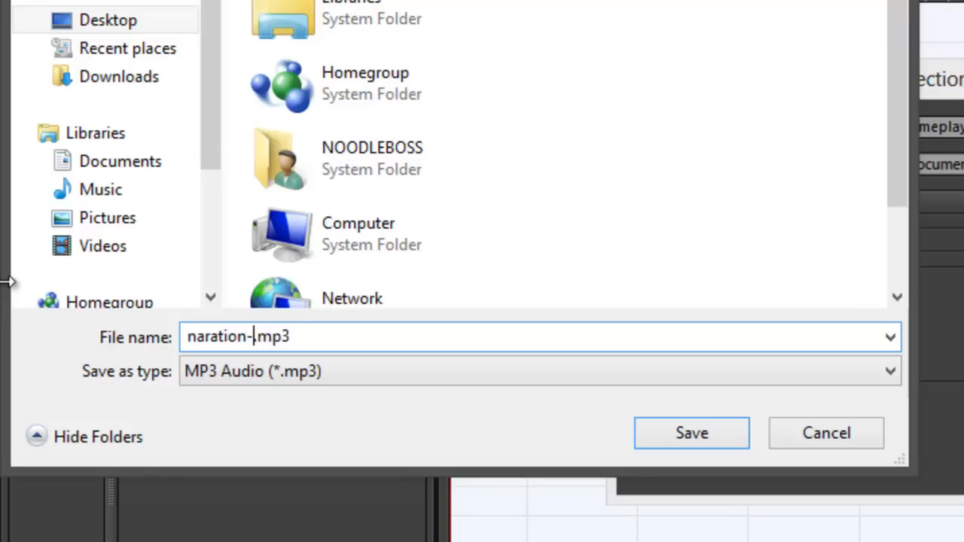
text(gameplay-)
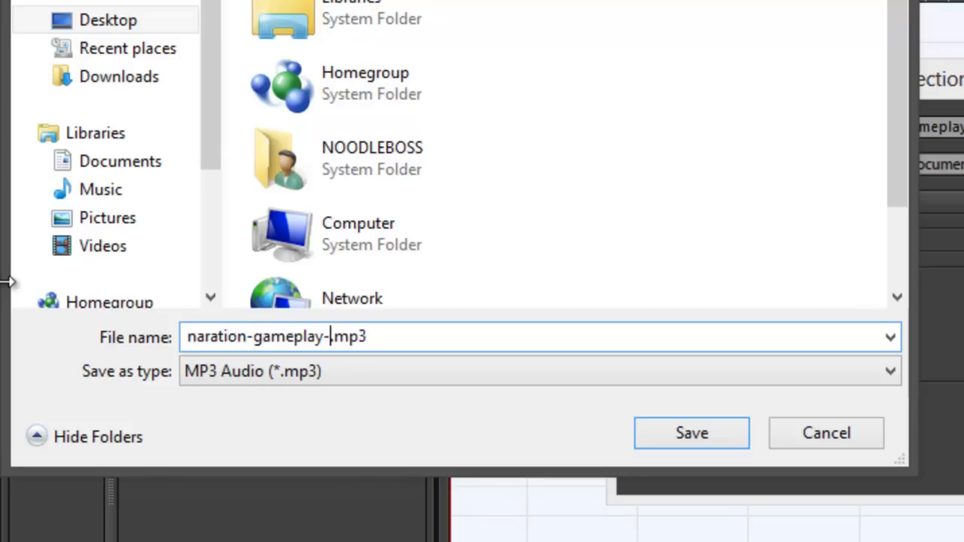
text(extracted)
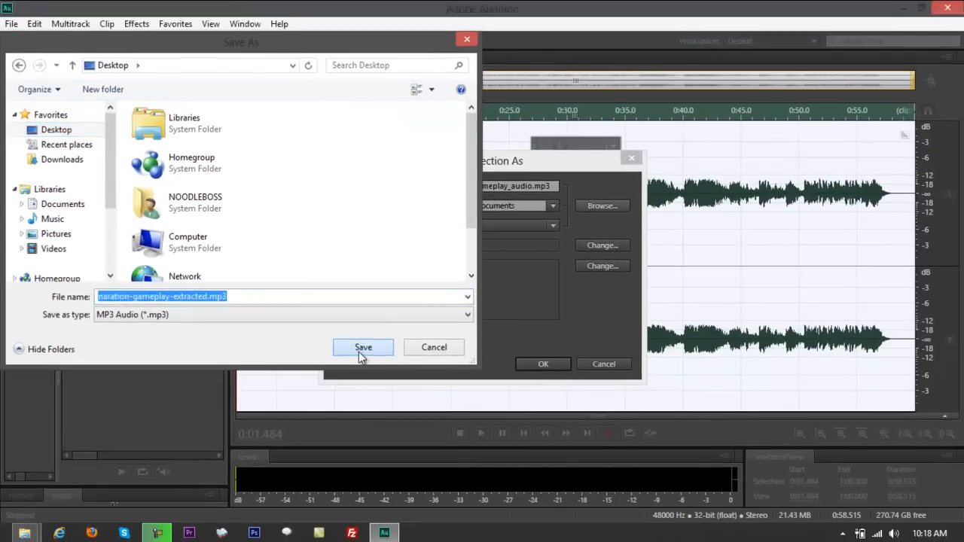
click(362, 347)
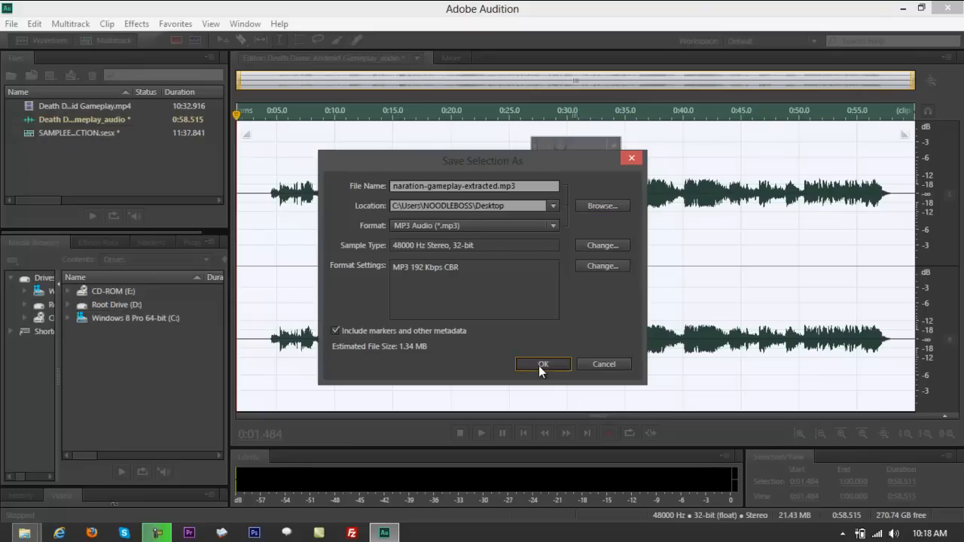
click(543, 364)
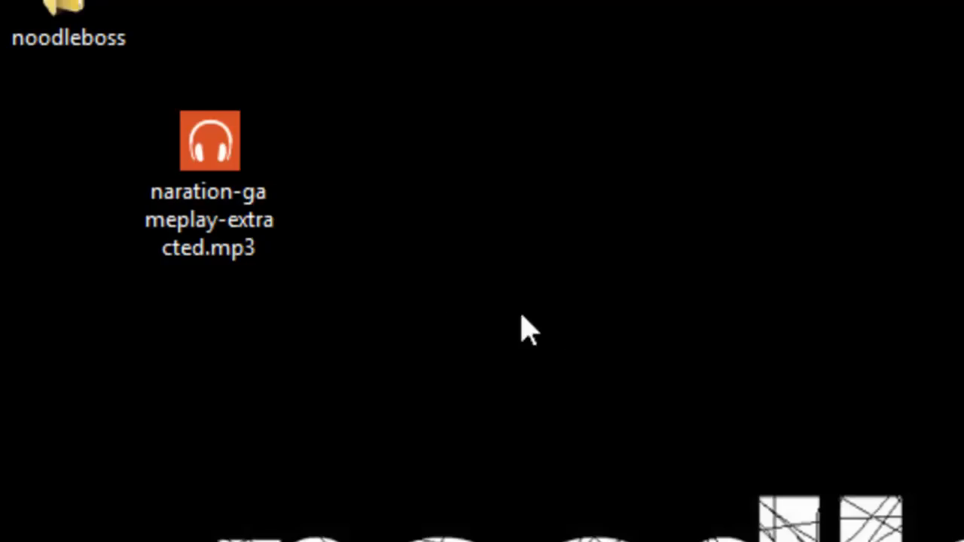
- Play naration-gameplay-extracted.mp3 from the desktop to verify the export
click(209, 142)
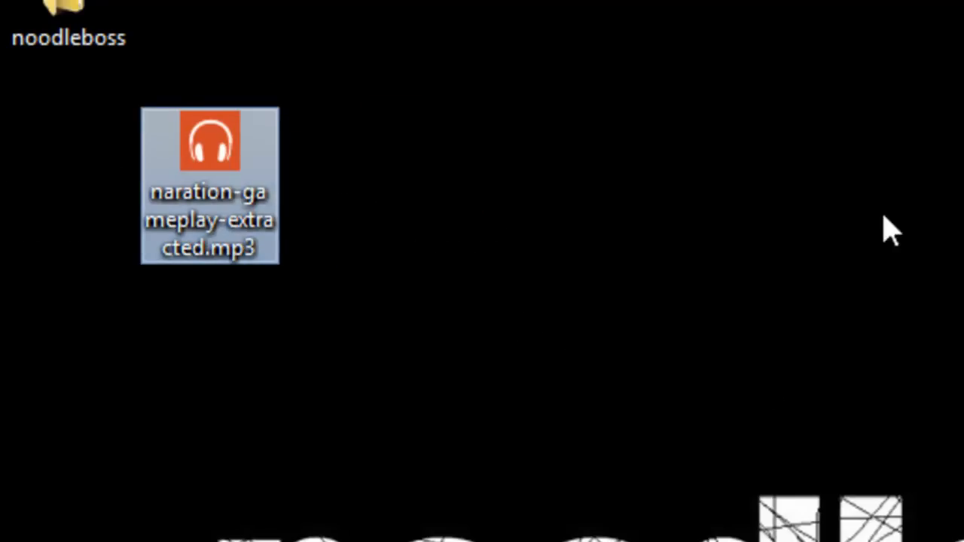
double_click(210, 143)
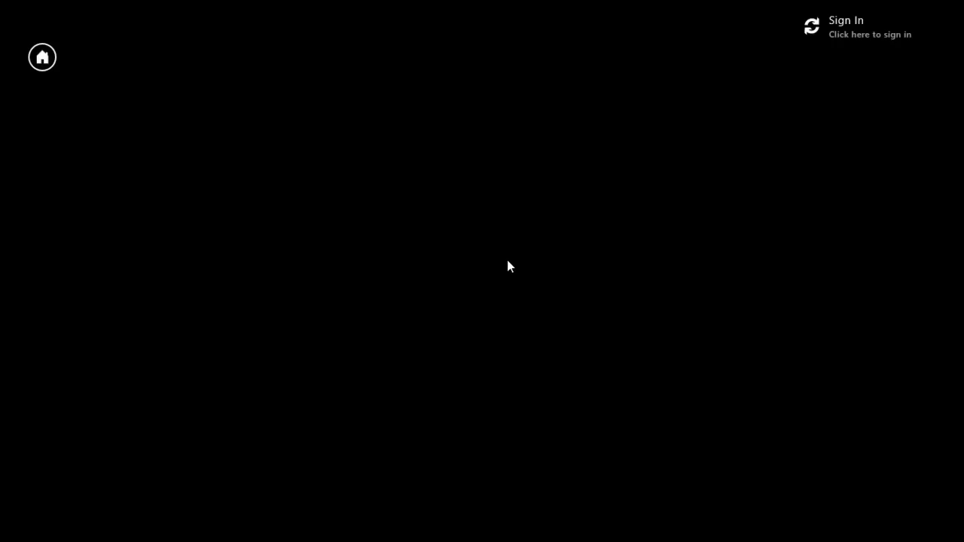
mouse_move(507, 272)
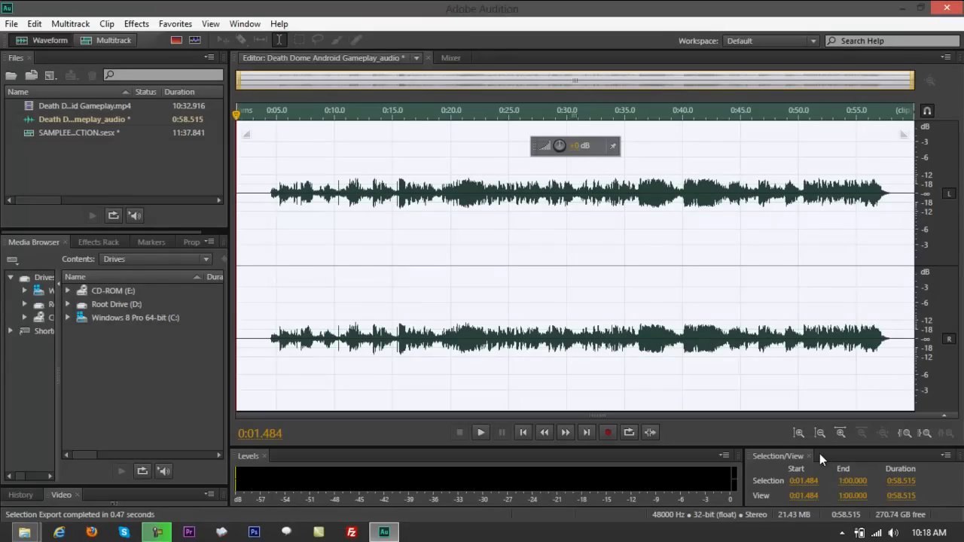
mouse_move(760, 389)
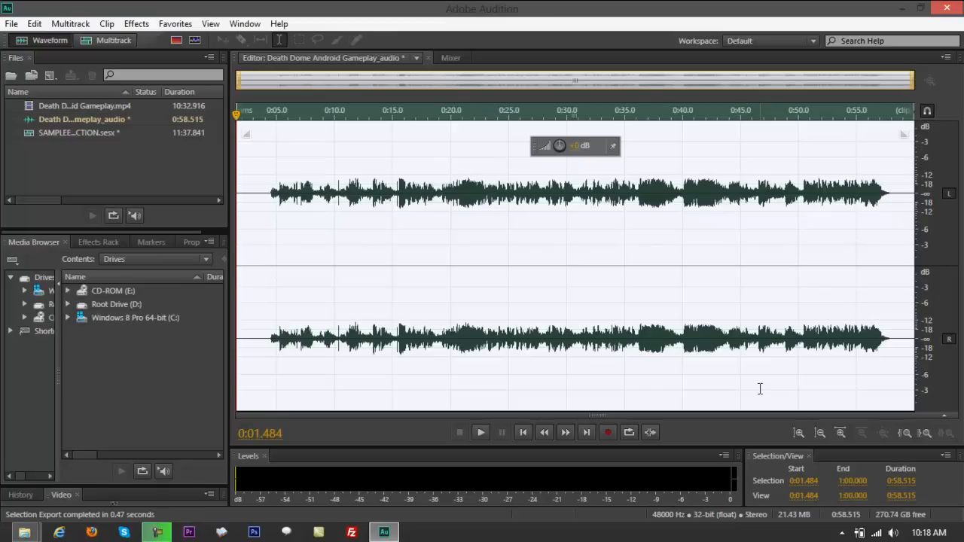
mouse_move(759, 383)
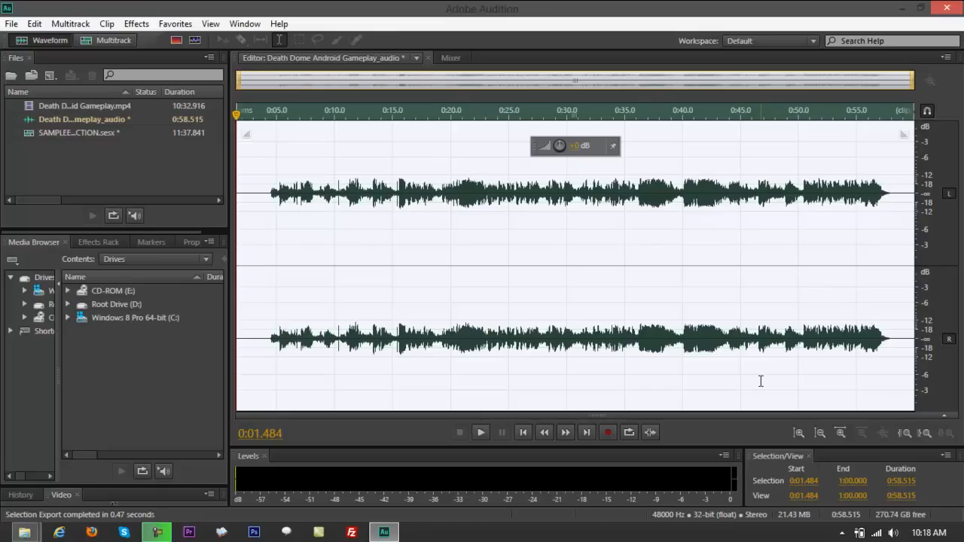